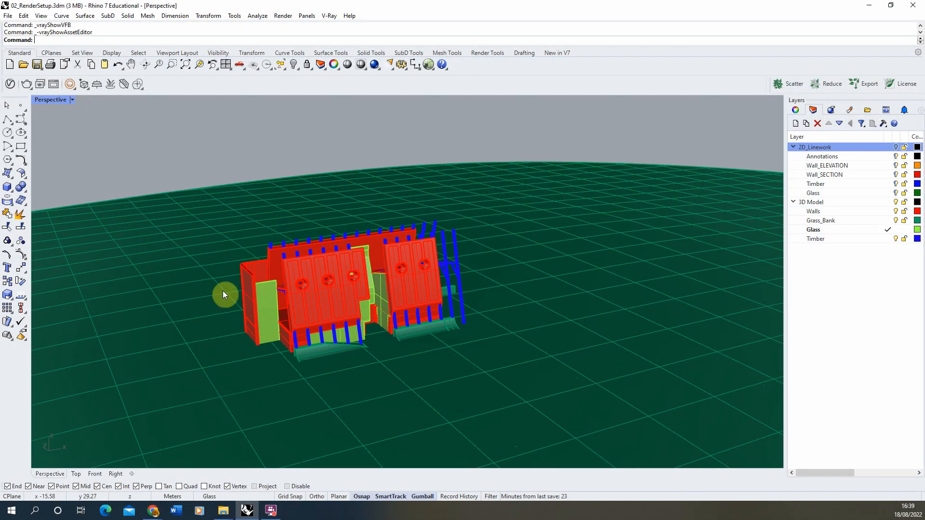
{"action": "mouse_move", "coordinate": [230, 250]}
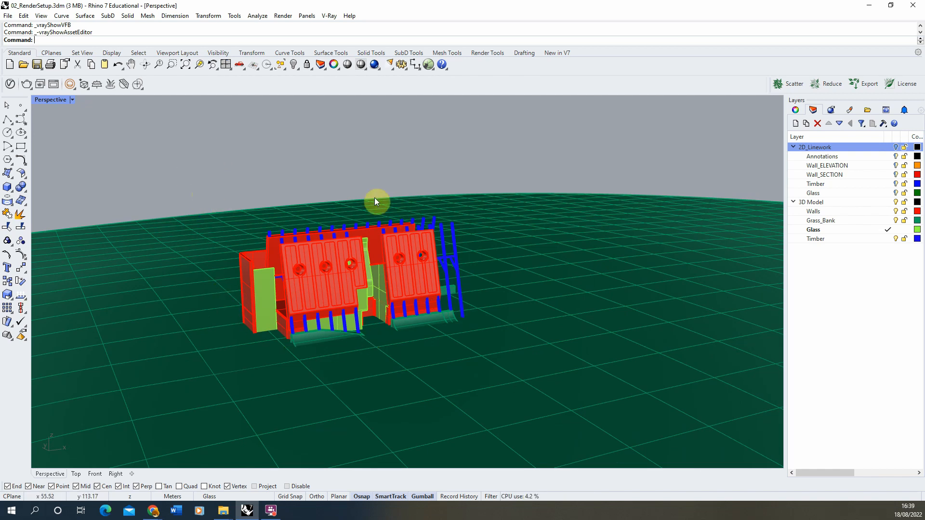
{"action": "mouse_move", "coordinate": [267, 190]}
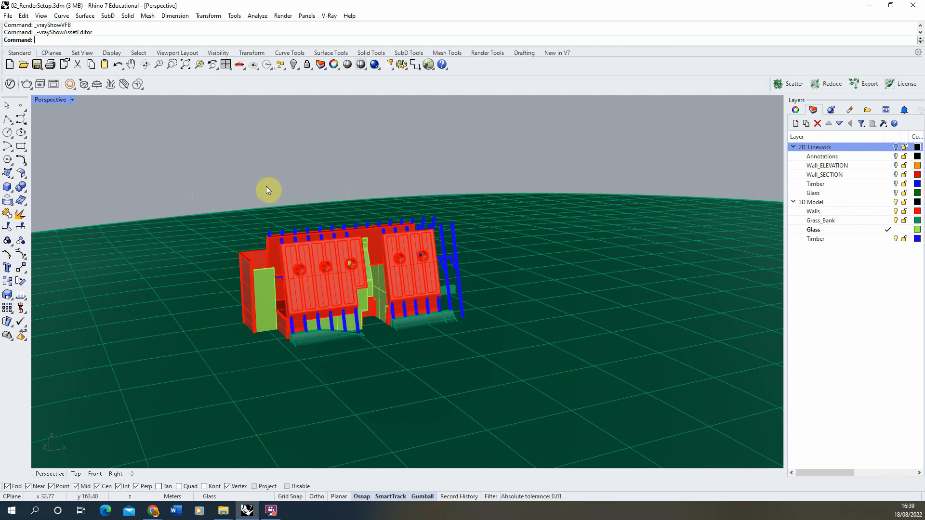
{"action": "mouse_move", "coordinate": [261, 195]}
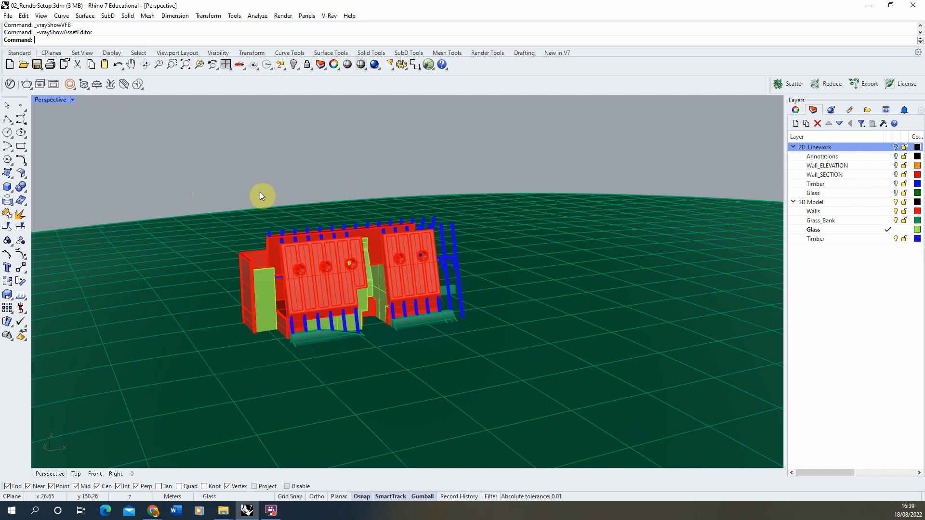
{"action": "mouse_move", "coordinate": [255, 195]}
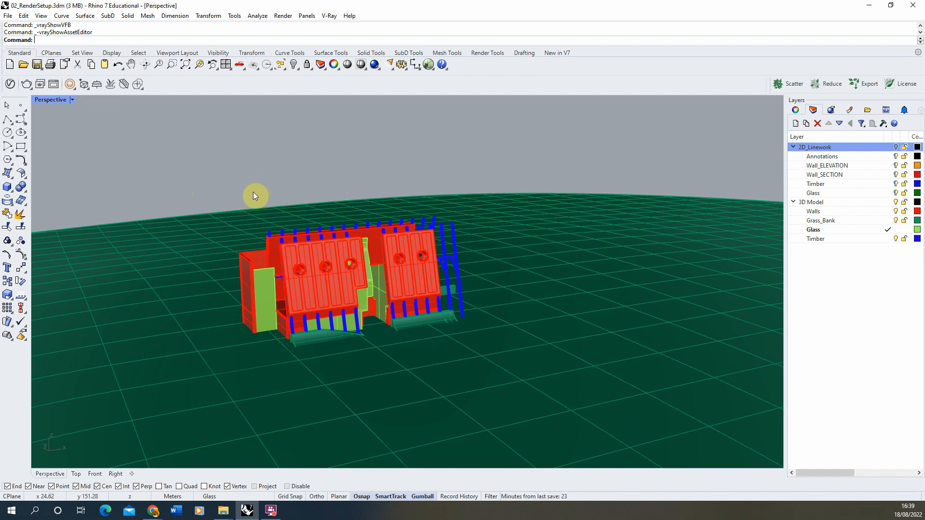
{"action": "mouse_move", "coordinate": [286, 187]}
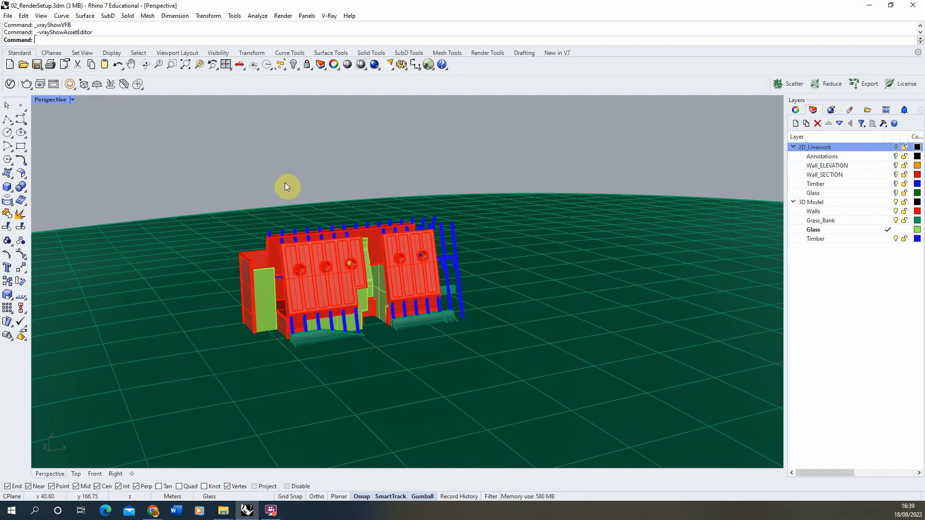
{"action": "mouse_move", "coordinate": [320, 204]}
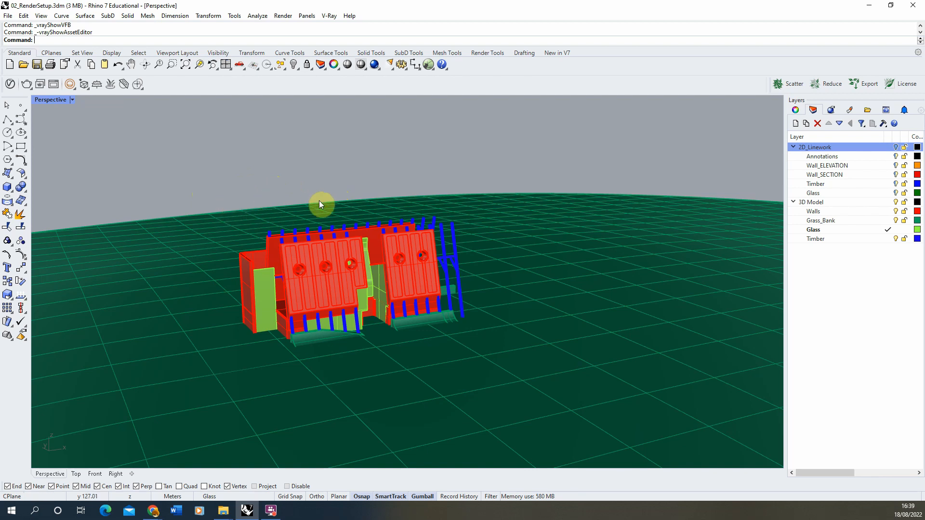
{"action": "mouse_move", "coordinate": [211, 153]}
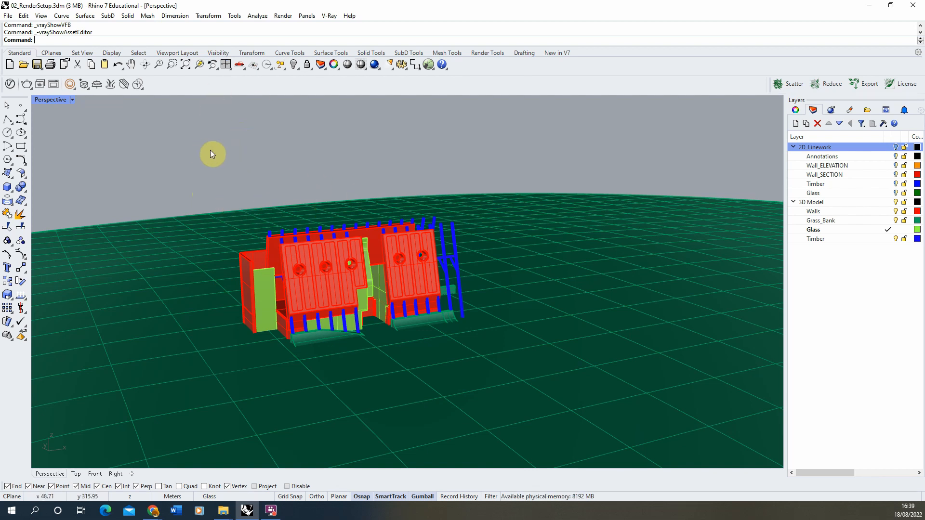
{"action": "mouse_move", "coordinate": [236, 100]}
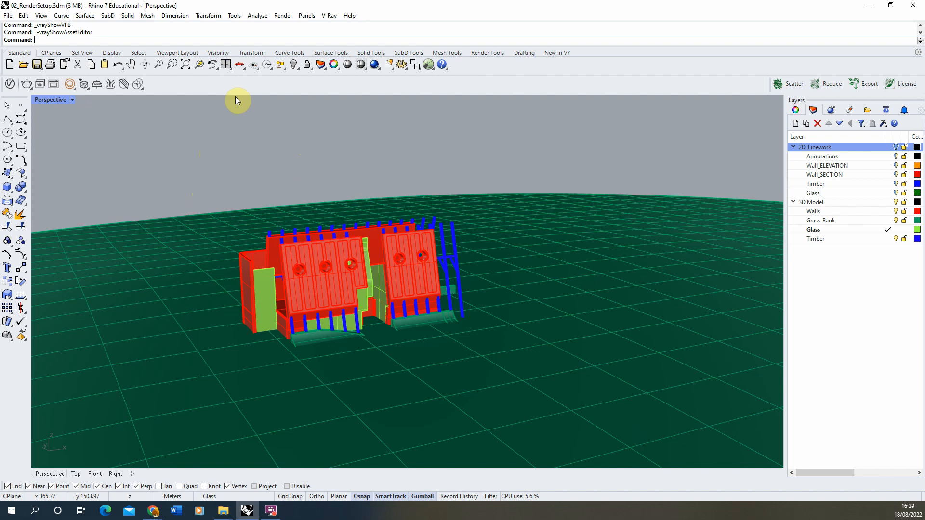
Make V-Ray the current renderer in the rendering options.
{"action": "left_click", "coordinate": [283, 16]}
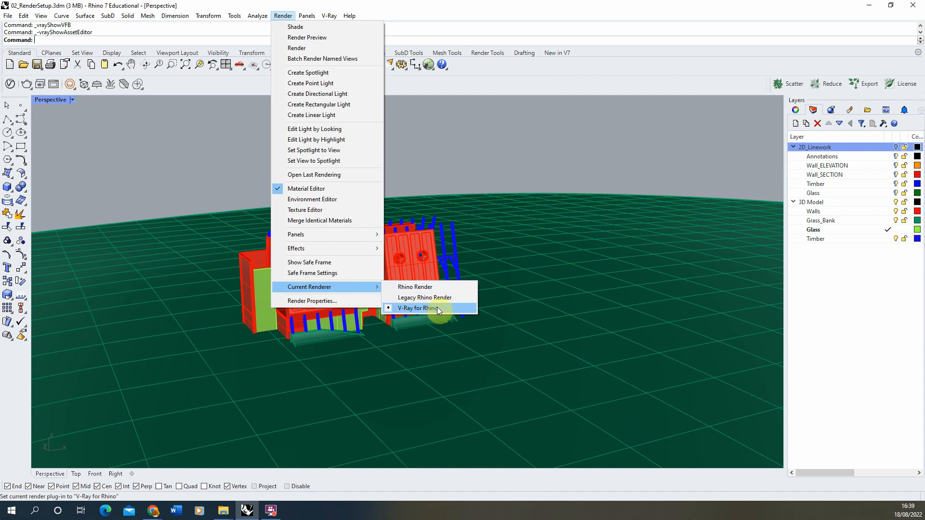
{"action": "left_click", "coordinate": [417, 309]}
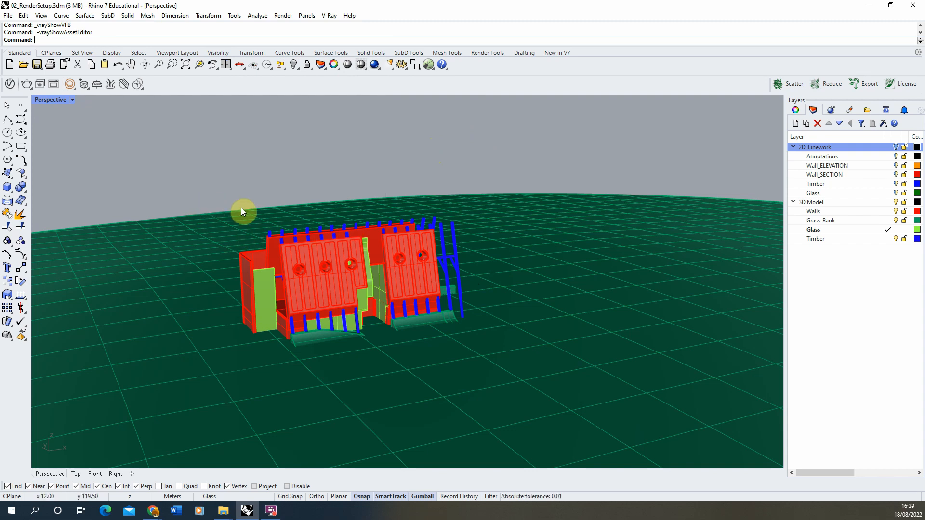
{"action": "mouse_move", "coordinate": [241, 188]}
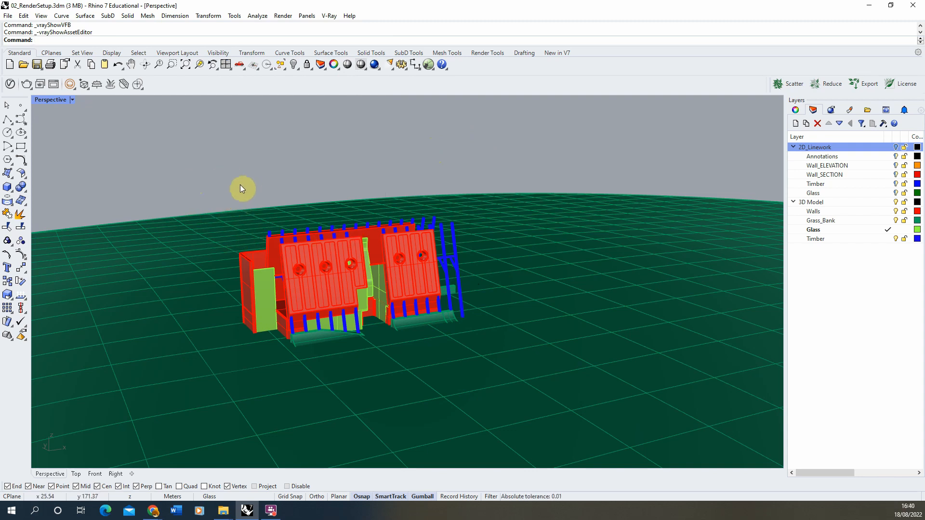
{"action": "mouse_move", "coordinate": [212, 173]}
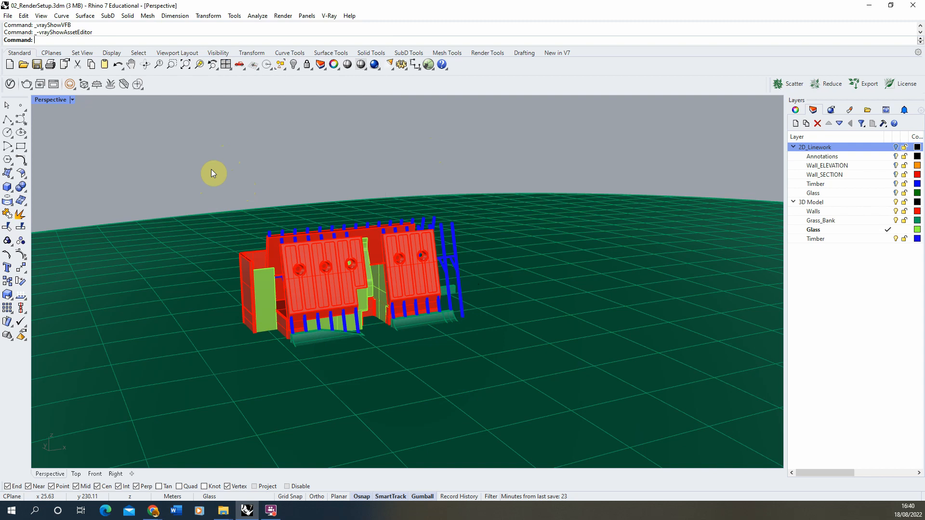
{"action": "mouse_move", "coordinate": [67, 142]}
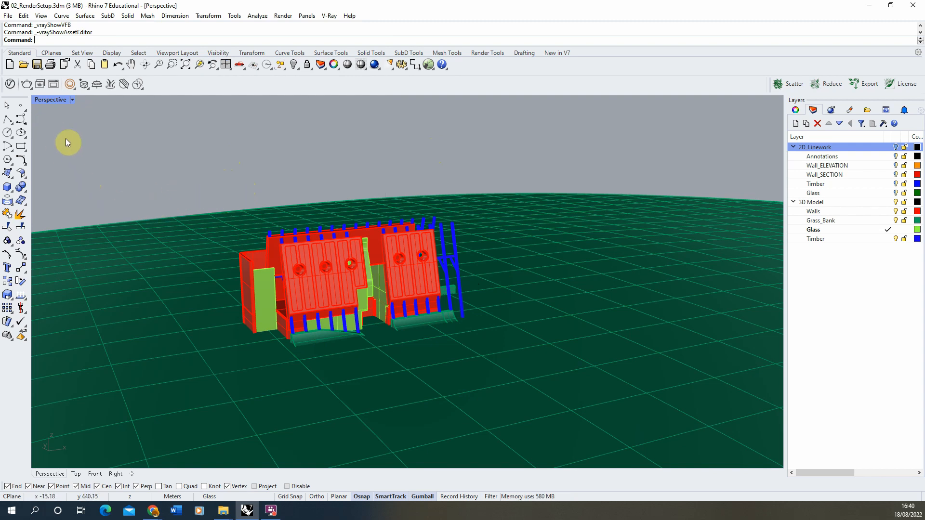
{"action": "mouse_move", "coordinate": [9, 84]}
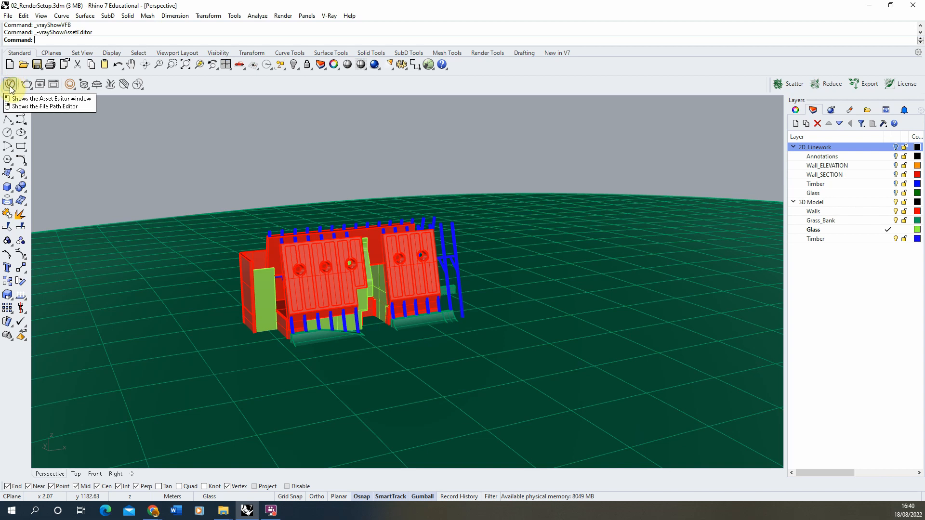
Bring up the V-Ray Asset Editor from the V-Ray menu.
{"action": "left_click", "coordinate": [329, 15]}
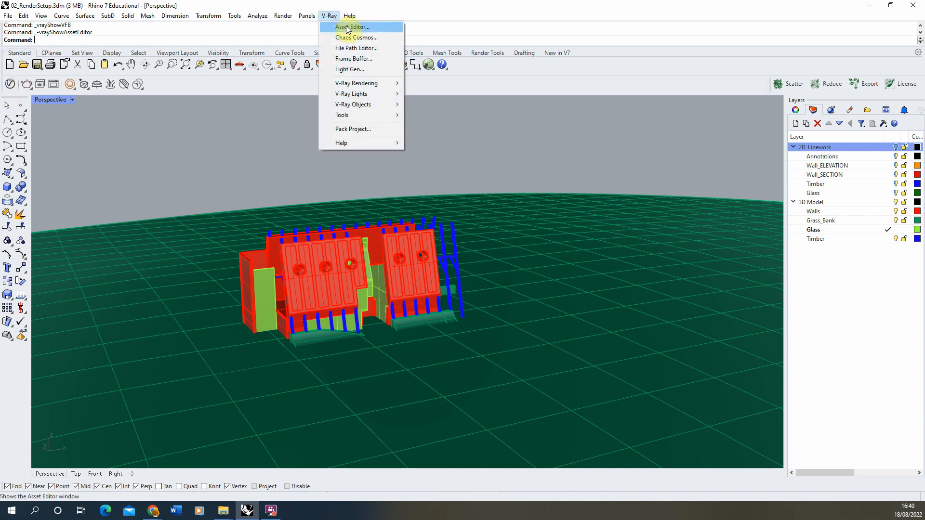
{"action": "left_click", "coordinate": [351, 27]}
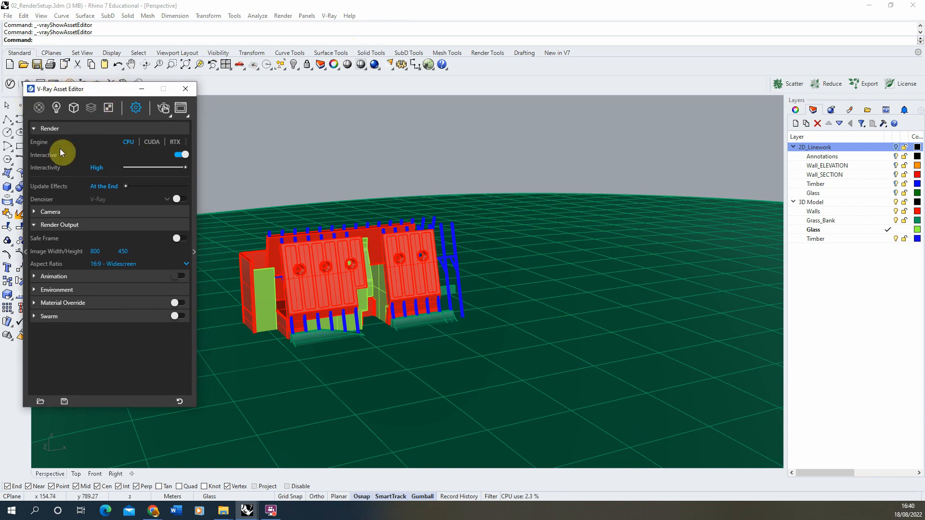
{"action": "mouse_move", "coordinate": [423, 374]}
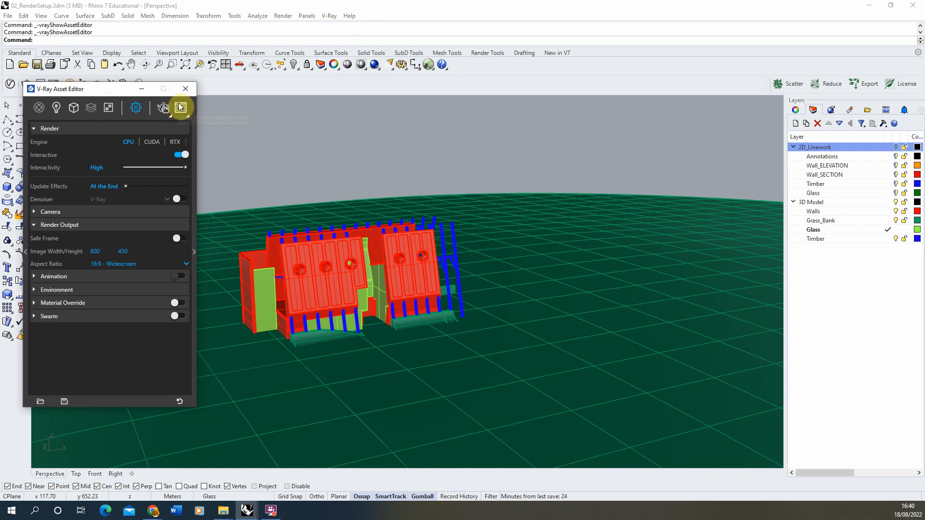
Run an interactive render in the V-Ray Frame Buffer and try the Exposure slider on the white result.
{"action": "left_click", "coordinate": [180, 108]}
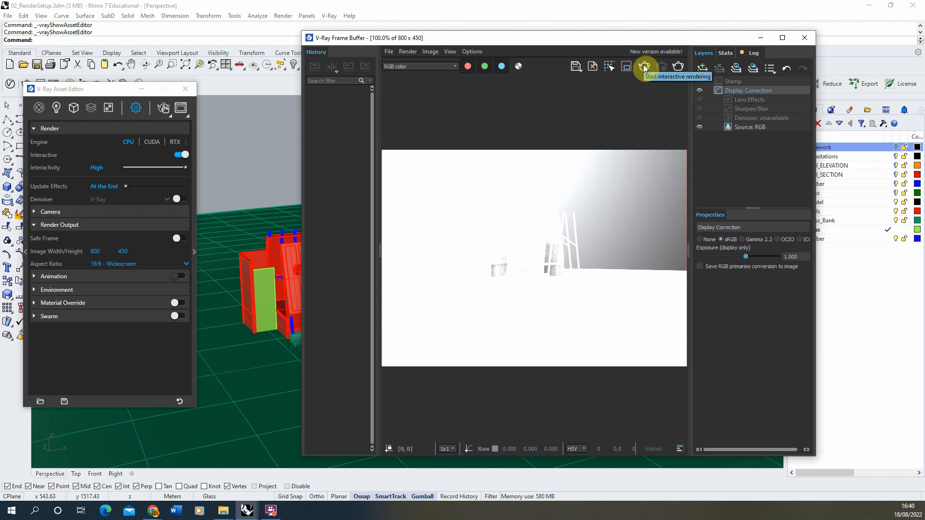
{"action": "left_click", "coordinate": [645, 67]}
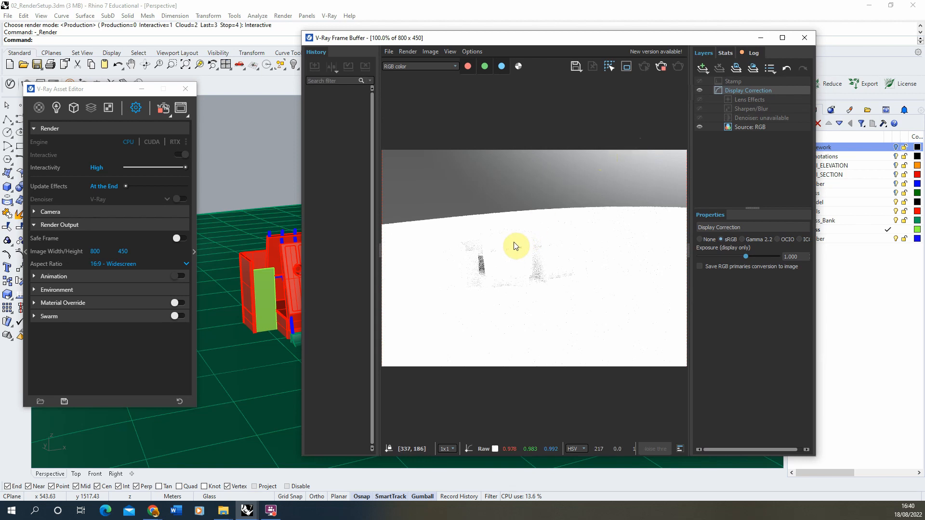
{"action": "mouse_move", "coordinate": [259, 207]}
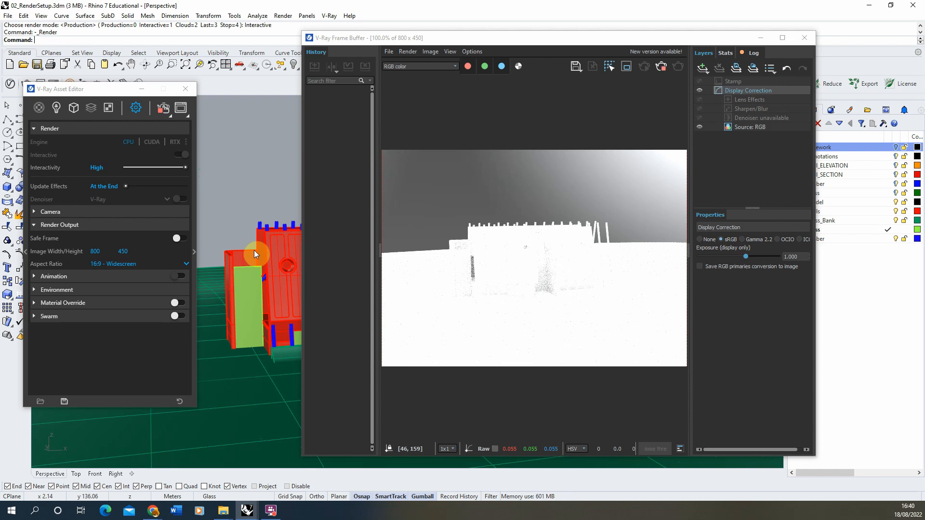
{"action": "mouse_move", "coordinate": [504, 193]}
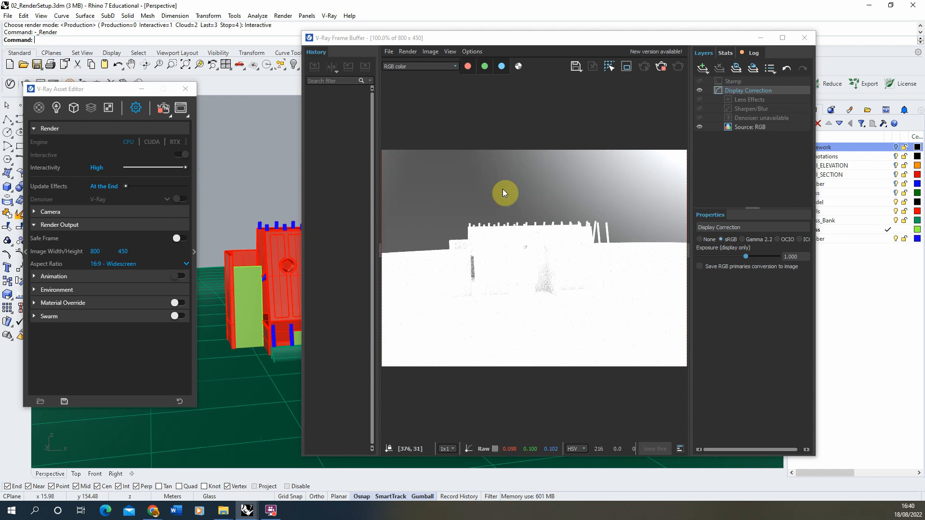
{"action": "mouse_move", "coordinate": [589, 104]}
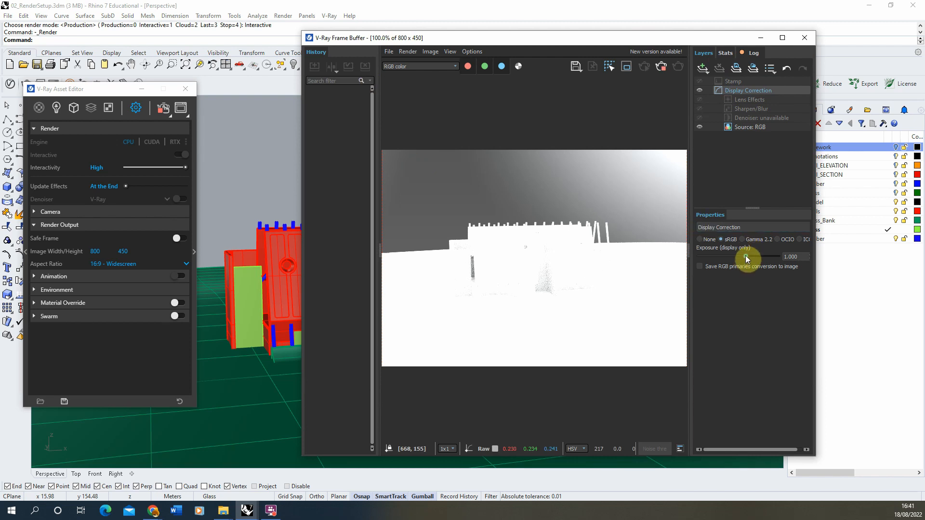
{"action": "left_click_drag", "start_coordinate": [779, 256], "coordinate": [734, 256]}
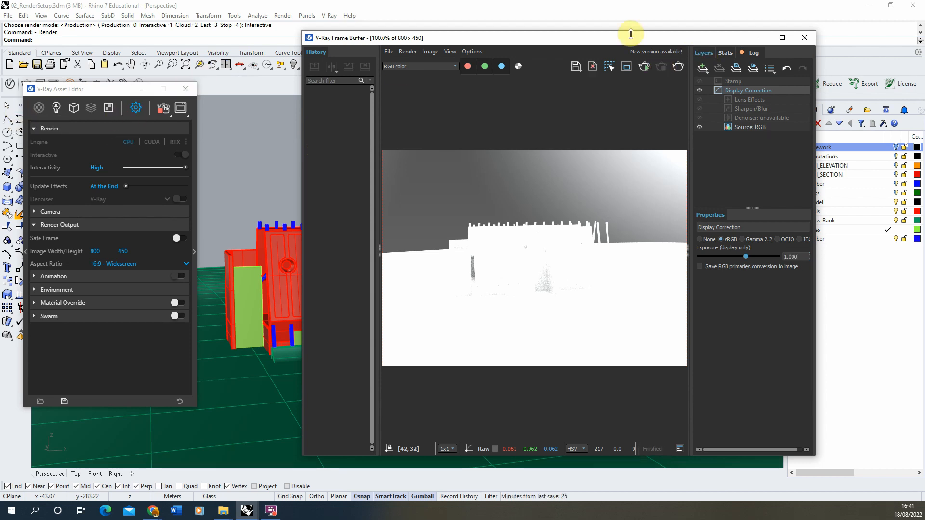
{"action": "left_click", "coordinate": [181, 154]}
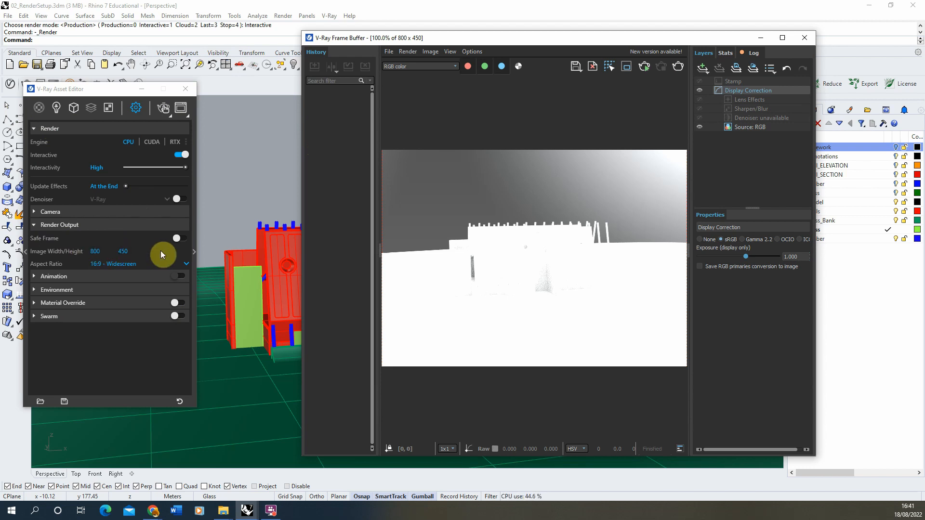
{"action": "mouse_move", "coordinate": [117, 249]}
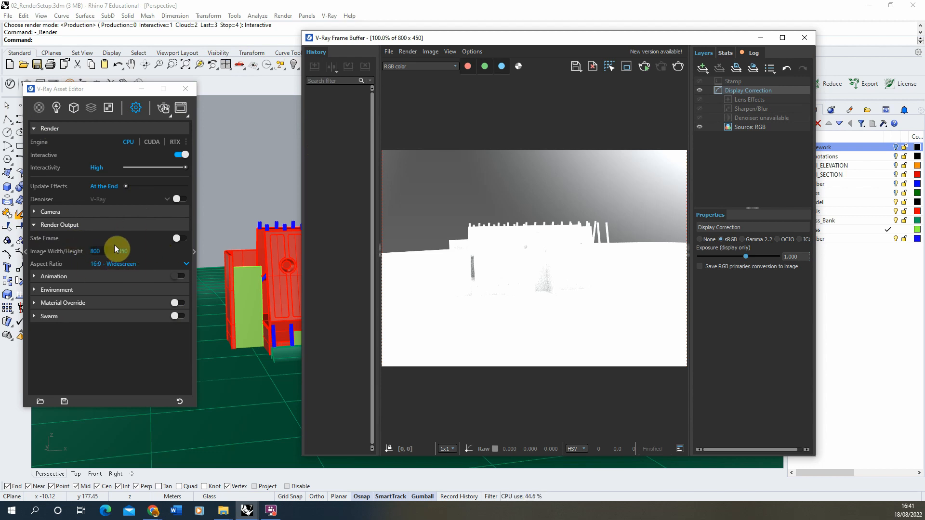
{"action": "left_click", "coordinate": [123, 251]}
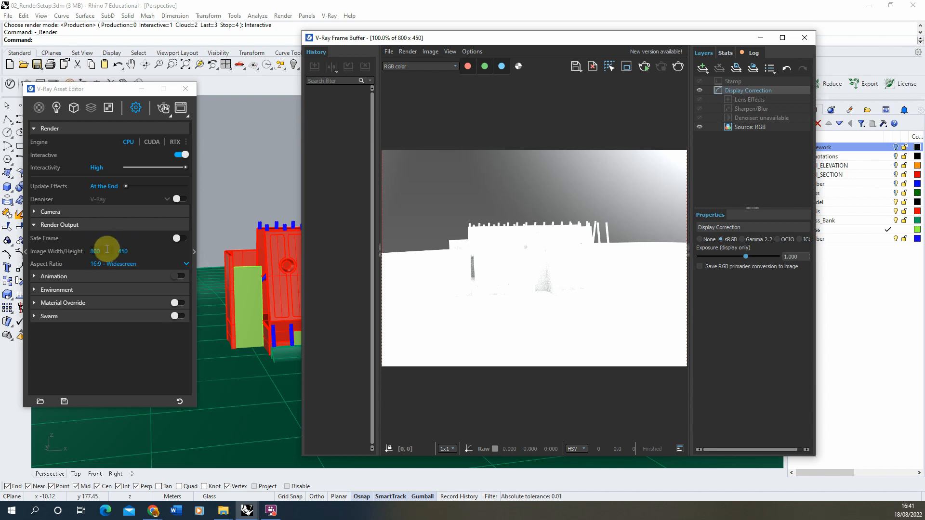
{"action": "mouse_move", "coordinate": [94, 250]}
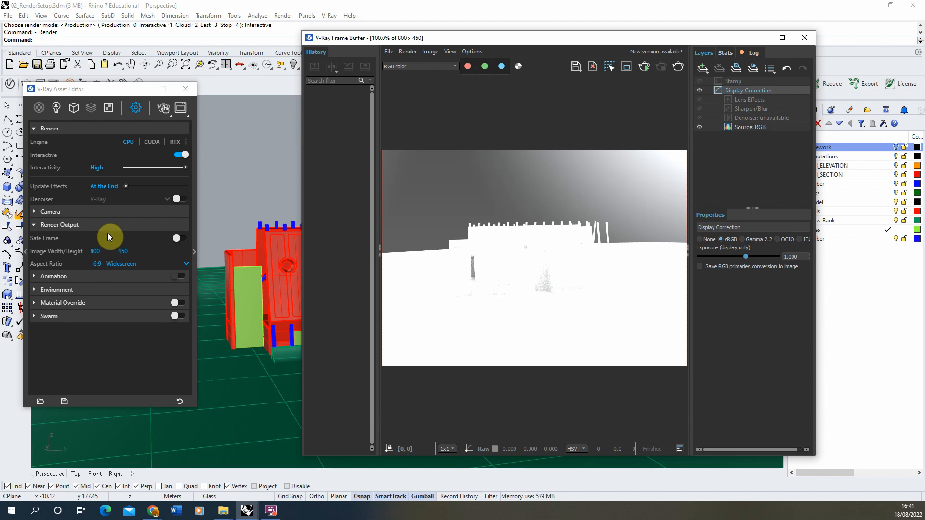
{"action": "mouse_move", "coordinate": [157, 254]}
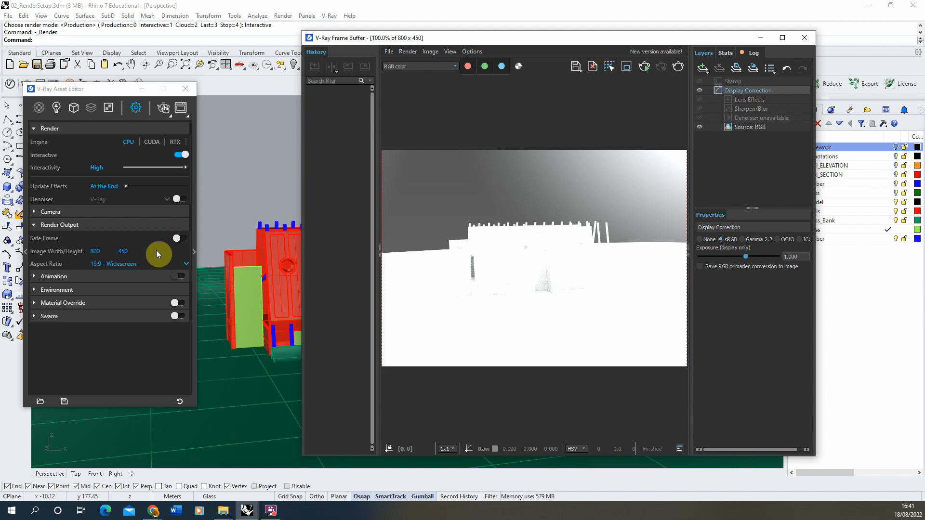
{"action": "mouse_move", "coordinate": [516, 284]}
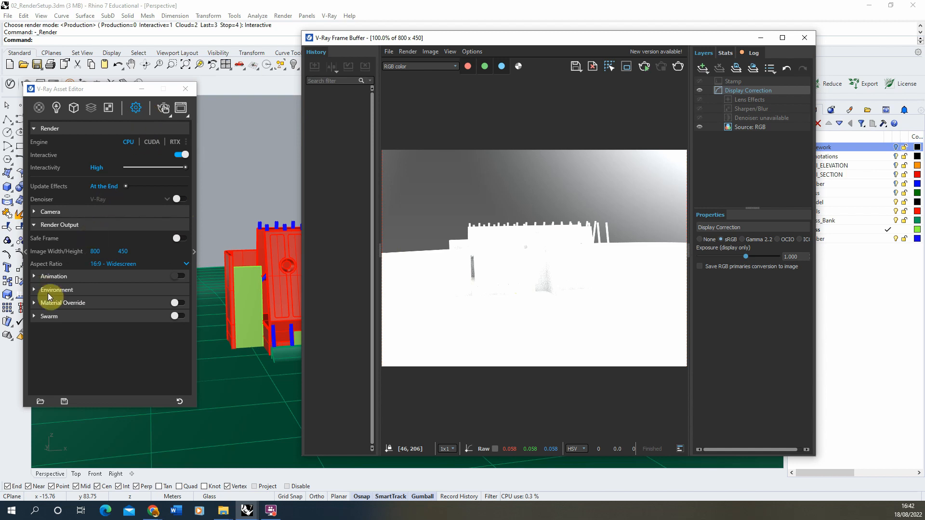
Show the Environment Texture's bitmap properties via the Environment rollout and Textures list.
{"action": "left_click", "coordinate": [57, 291]}
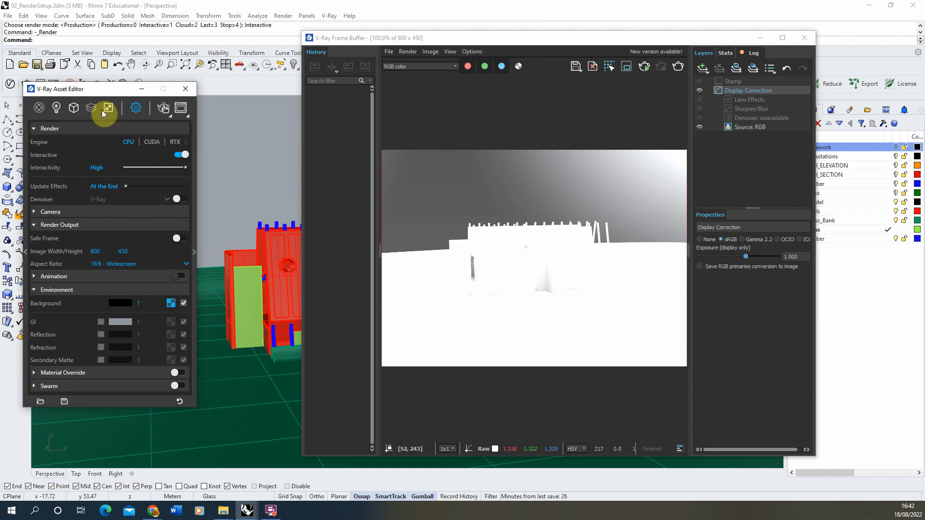
{"action": "left_click", "coordinate": [107, 107]}
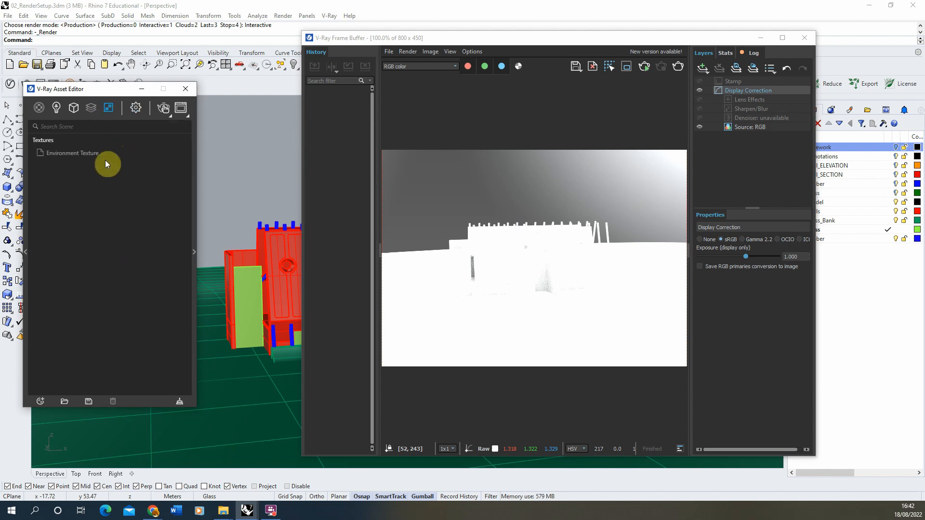
{"action": "left_click", "coordinate": [72, 154]}
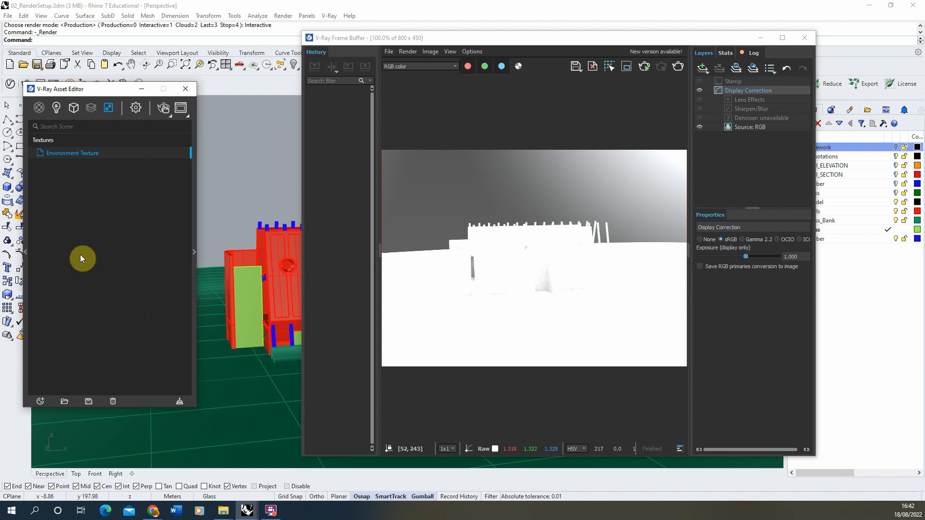
{"action": "mouse_move", "coordinate": [195, 252]}
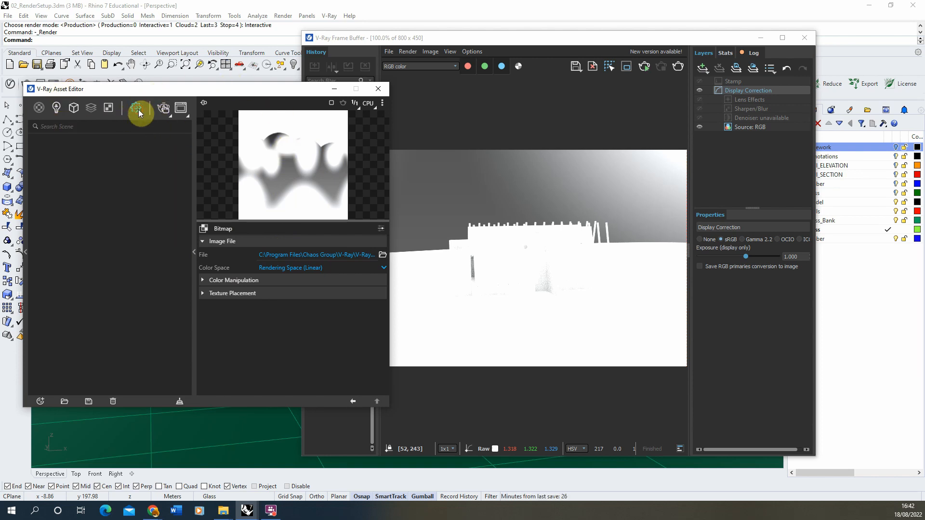
Return to the Settings view and start a fresh V-Ray render from a black frame.
{"action": "left_click", "coordinate": [135, 107]}
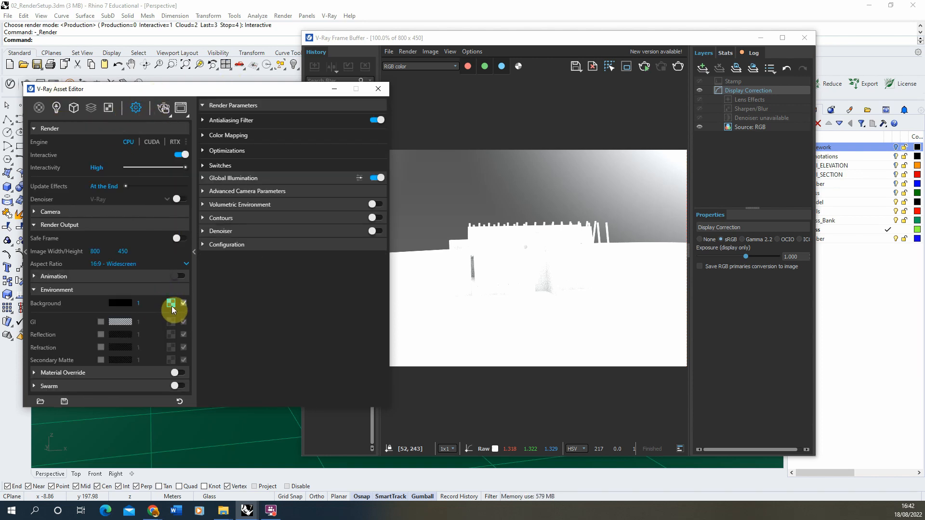
{"action": "mouse_move", "coordinate": [173, 304]}
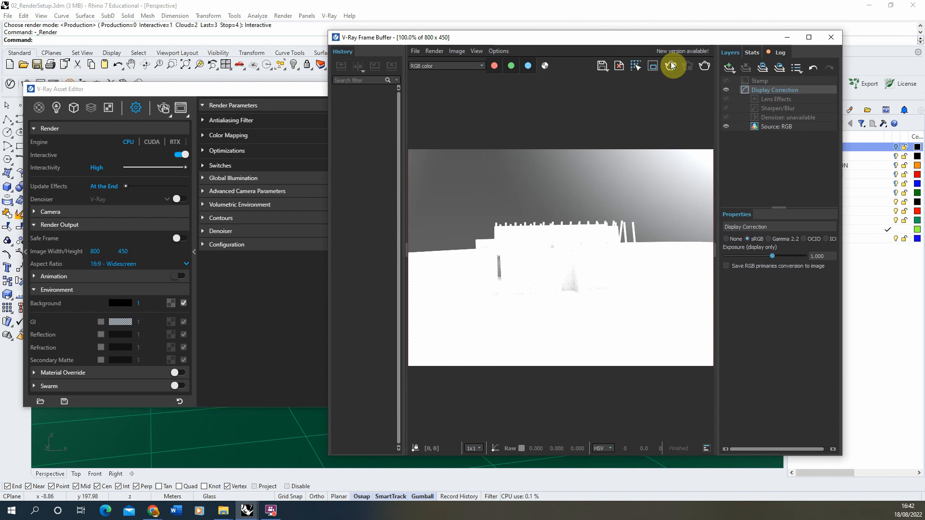
{"action": "left_click", "coordinate": [671, 65]}
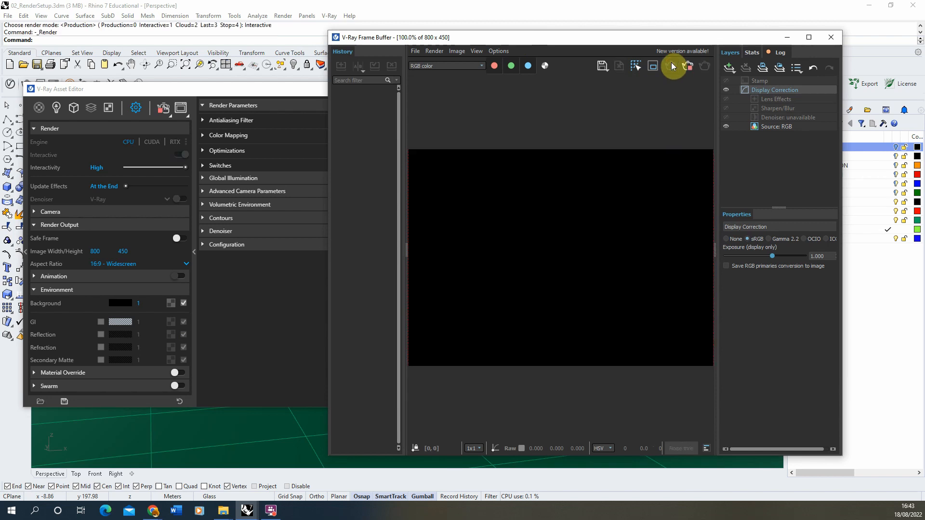
{"action": "mouse_move", "coordinate": [222, 440]}
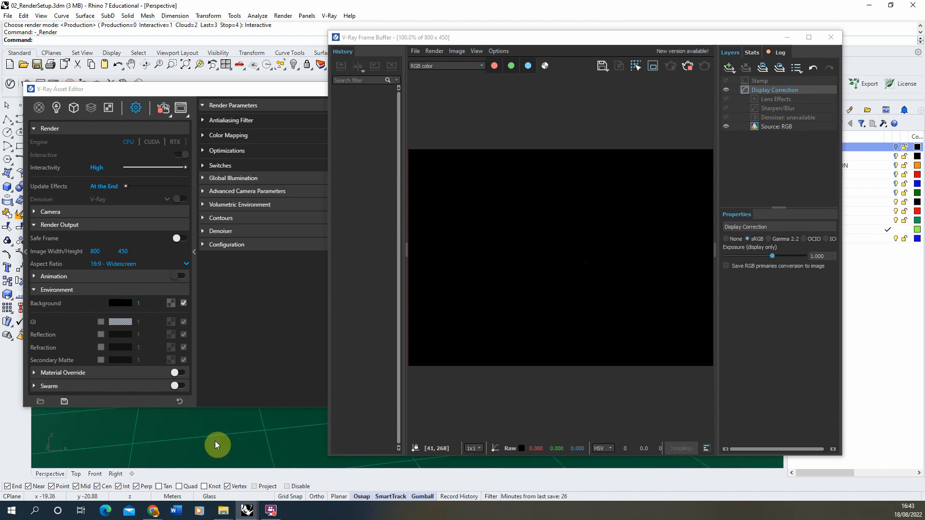
{"action": "mouse_move", "coordinate": [37, 305]}
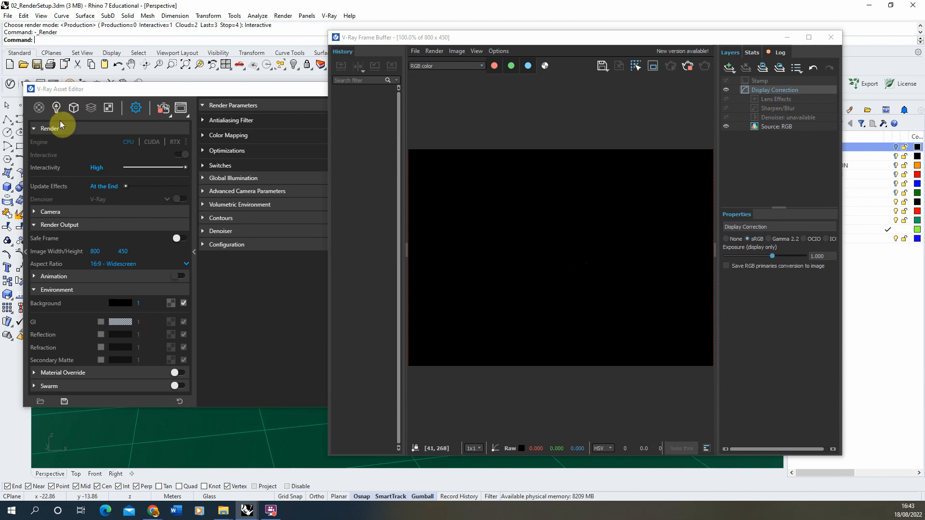
Toggle the Rhino Document Sun's SunLight on and off in the Lights list, leaving it off.
{"action": "left_click", "coordinate": [55, 107]}
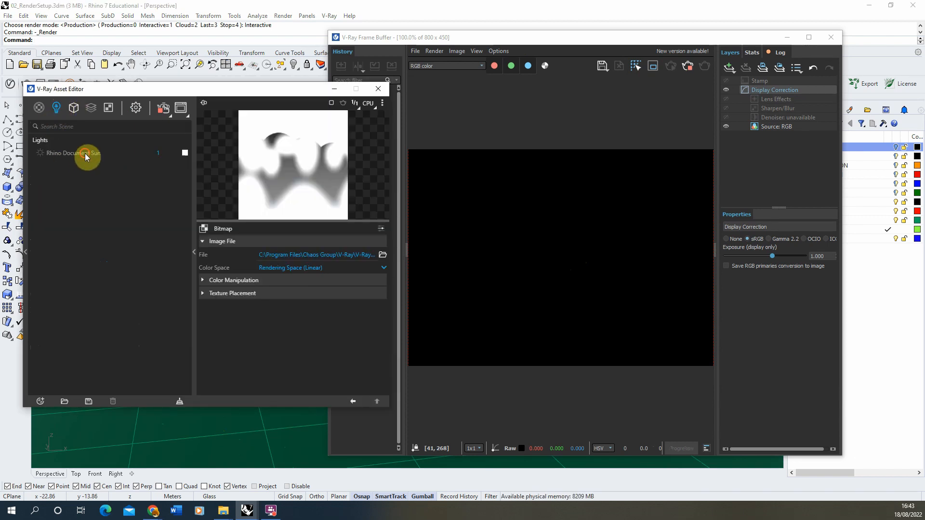
{"action": "left_click", "coordinate": [74, 153]}
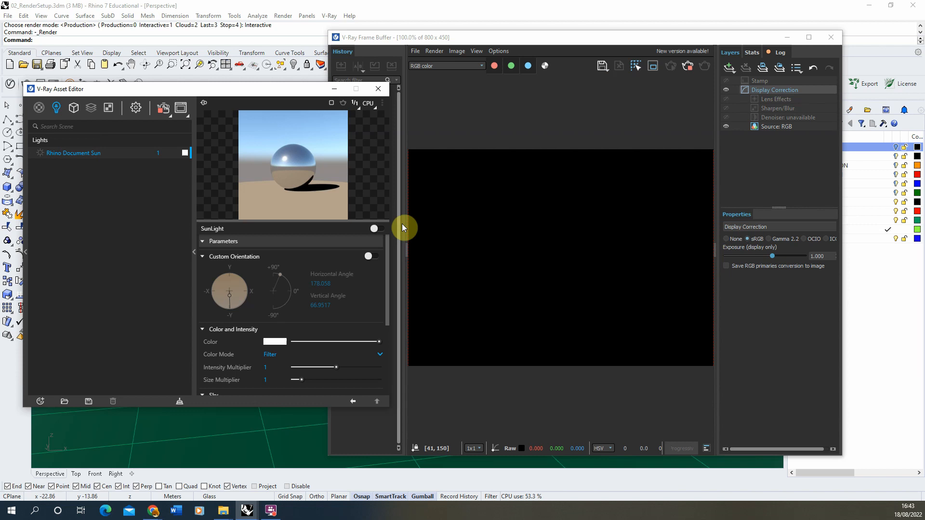
{"action": "left_click", "coordinate": [374, 230]}
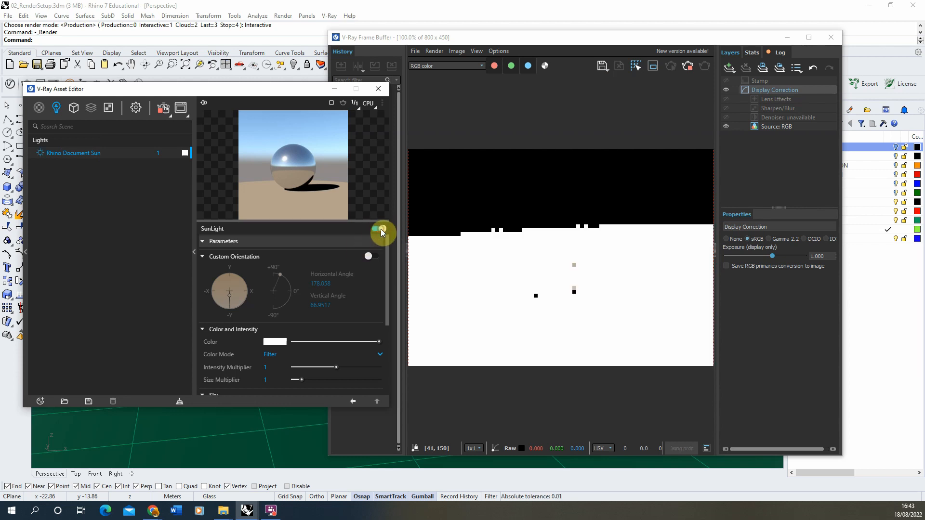
{"action": "left_click", "coordinate": [378, 229]}
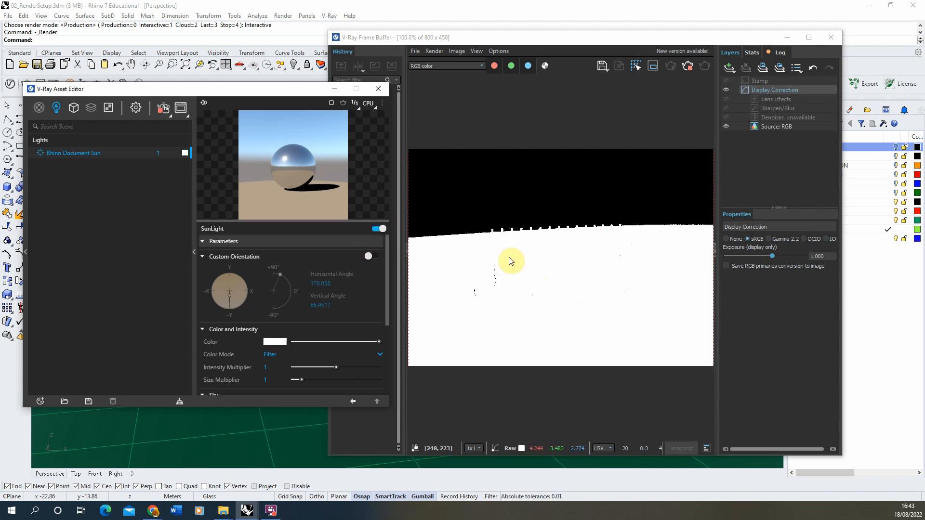
{"action": "left_click", "coordinate": [379, 229]}
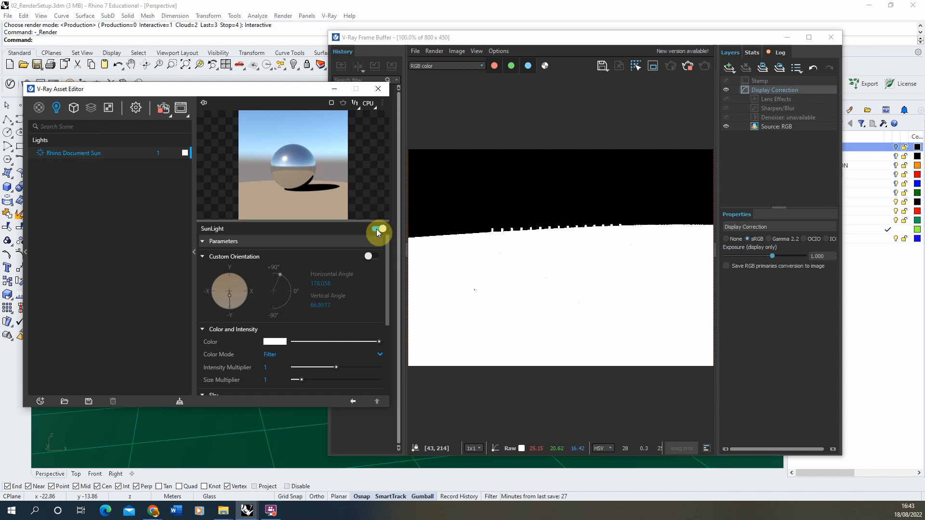
{"action": "left_click", "coordinate": [374, 230]}
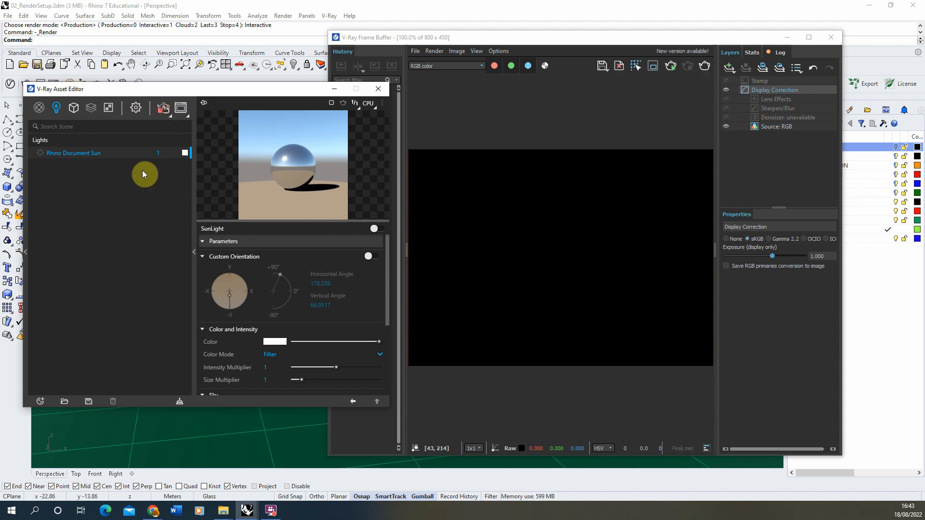
{"action": "left_click", "coordinate": [109, 108]}
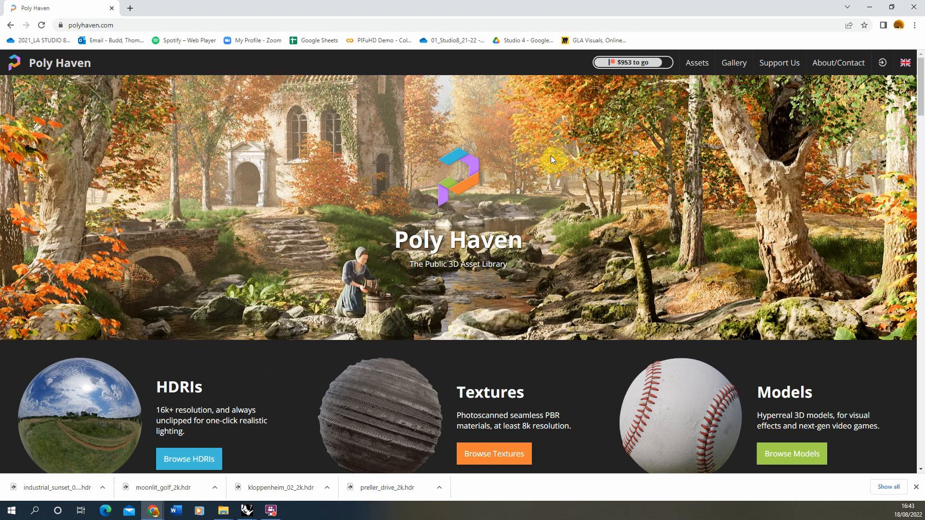
{"action": "mouse_move", "coordinate": [588, 334]}
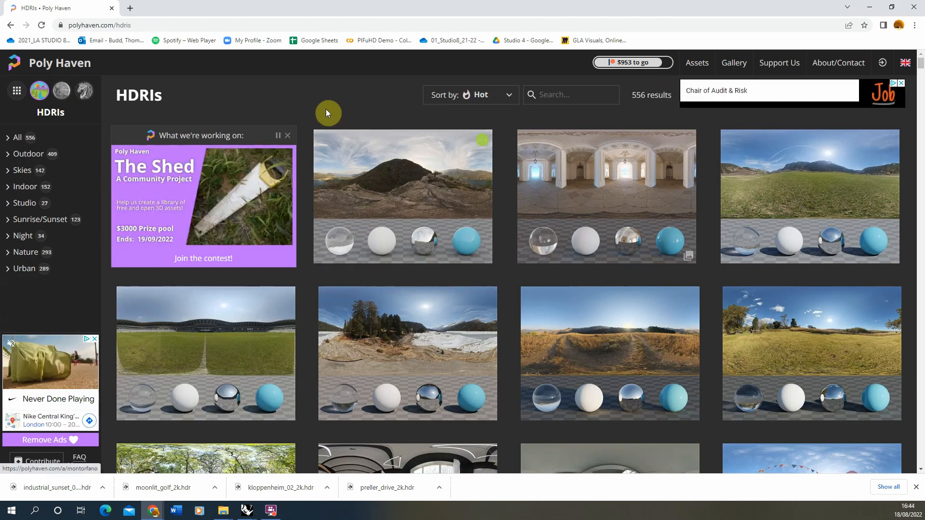
{"action": "mouse_move", "coordinate": [359, 103]}
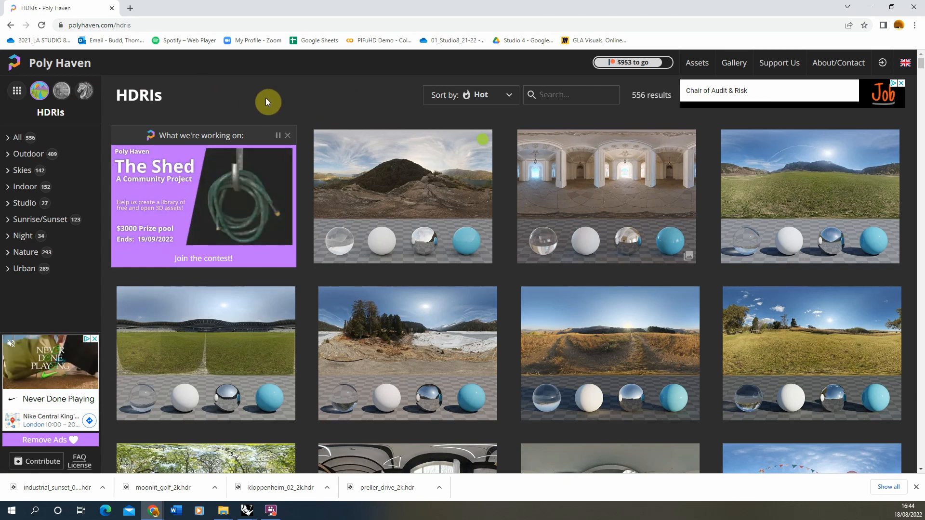
{"action": "mouse_move", "coordinate": [47, 239]}
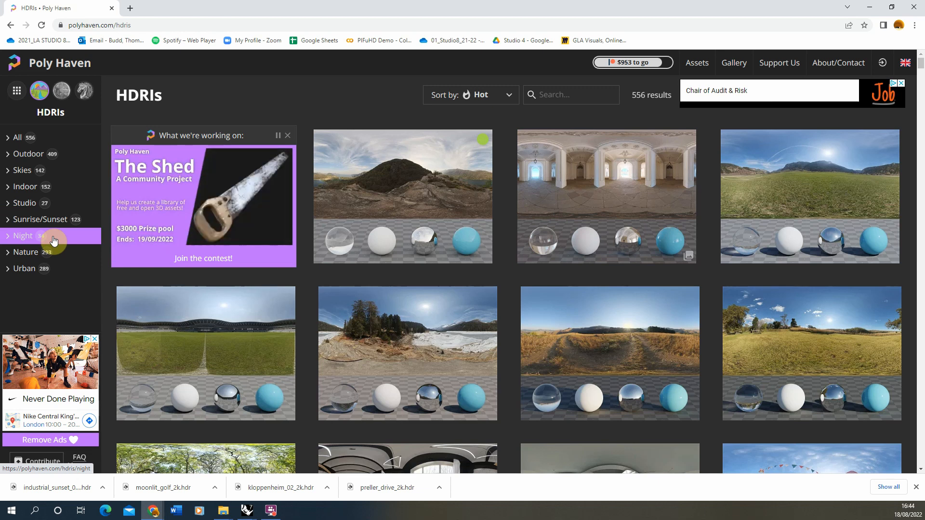
{"action": "mouse_move", "coordinate": [28, 154]}
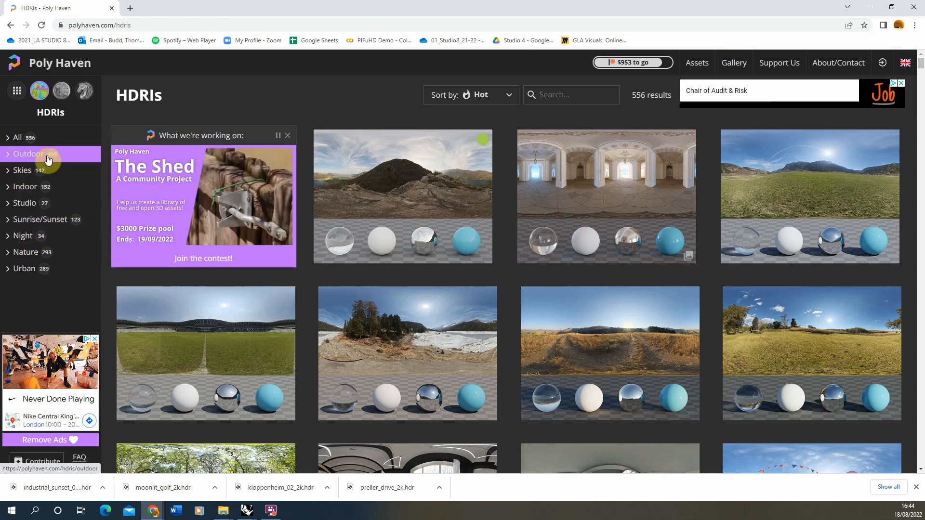
Filter Poly Haven to outdoor HDRIs and open the Industrial Sunset 02 page.
{"action": "left_click", "coordinate": [28, 154]}
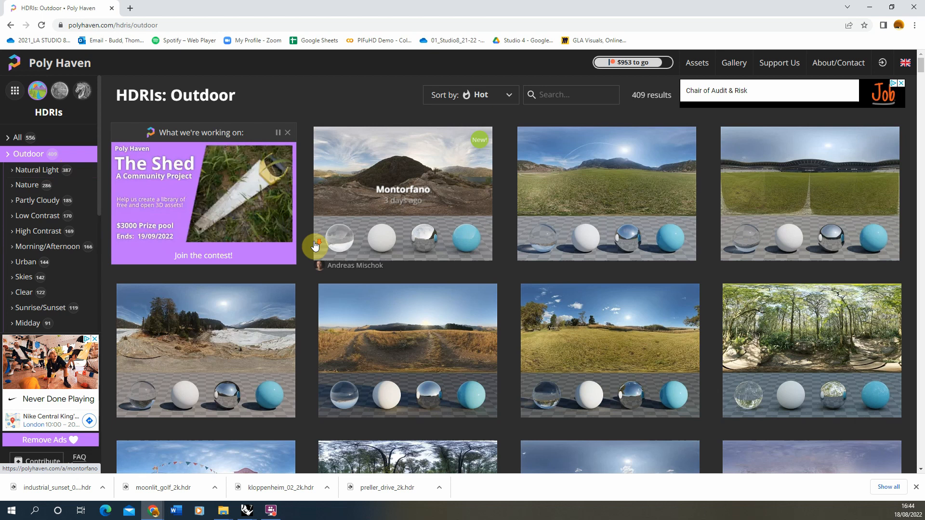
{"action": "scroll", "scroll_direction": "down", "scroll_amount": 3}
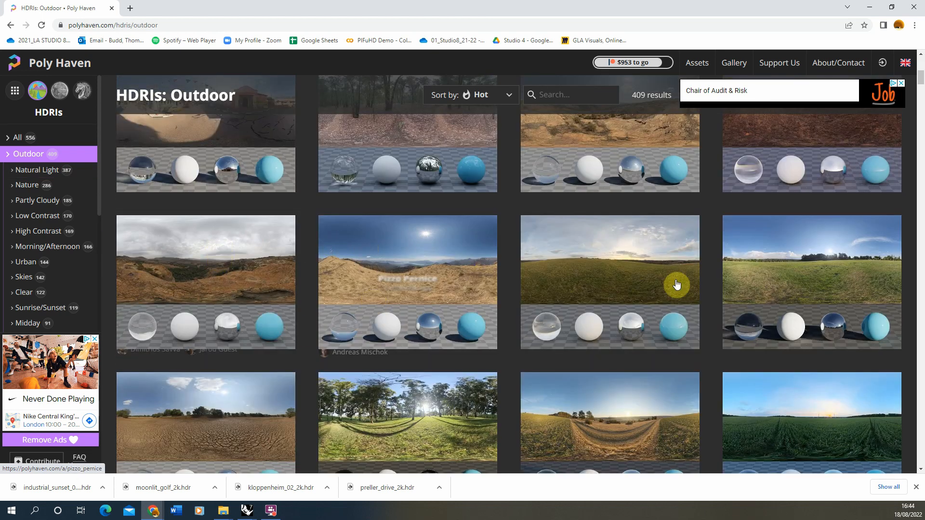
{"action": "scroll", "scroll_direction": "down", "scroll_amount": 3}
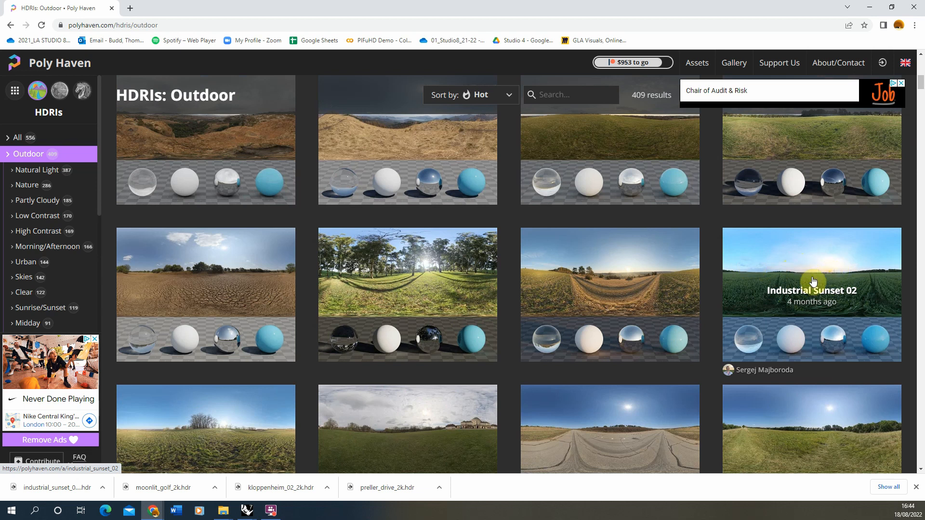
{"action": "mouse_move", "coordinate": [811, 282]}
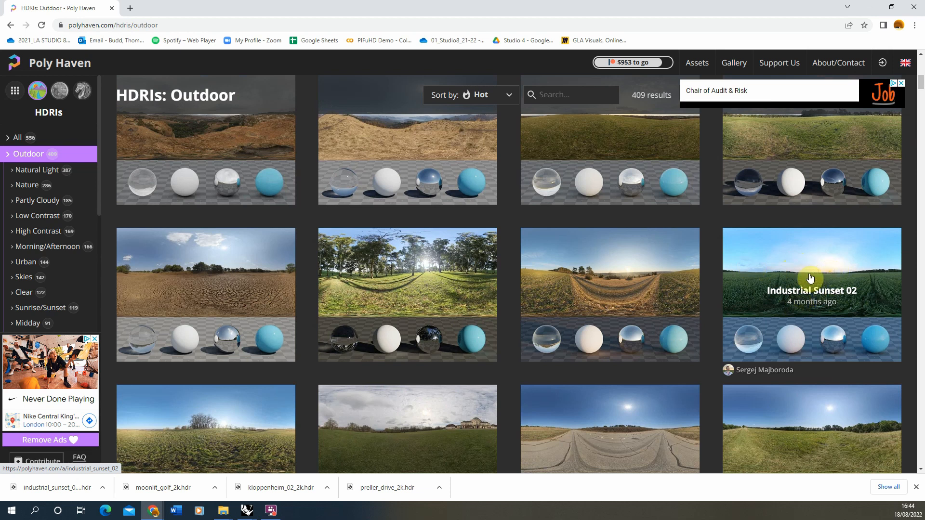
{"action": "scroll", "scroll_direction": "down", "scroll_amount": 3}
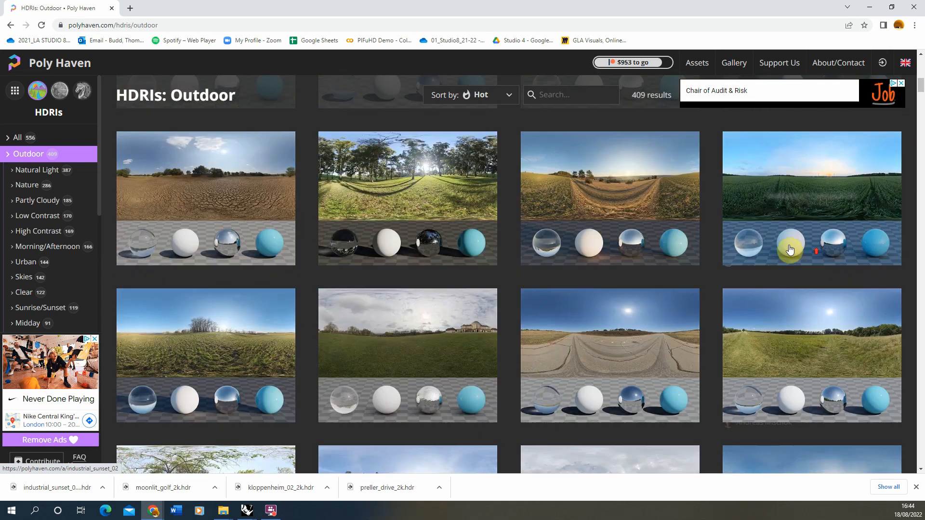
{"action": "scroll", "scroll_direction": "down", "scroll_amount": 3}
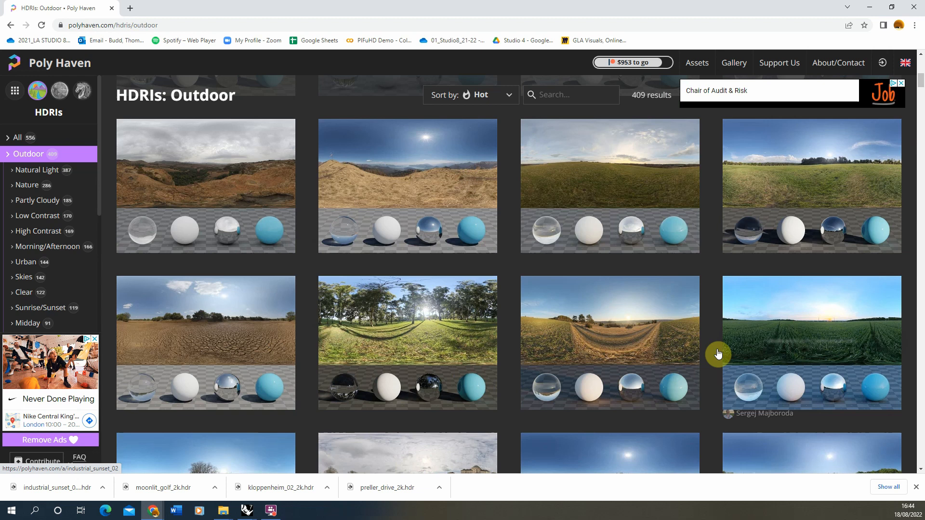
{"action": "left_click", "coordinate": [812, 319]}
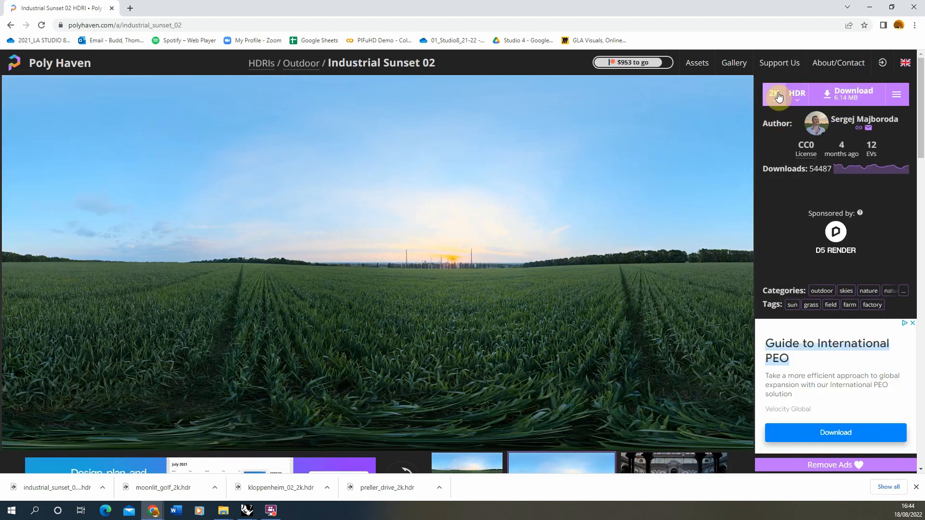
Download Industrial Sunset 02 as a 2K HDR file.
{"action": "left_click", "coordinate": [774, 94]}
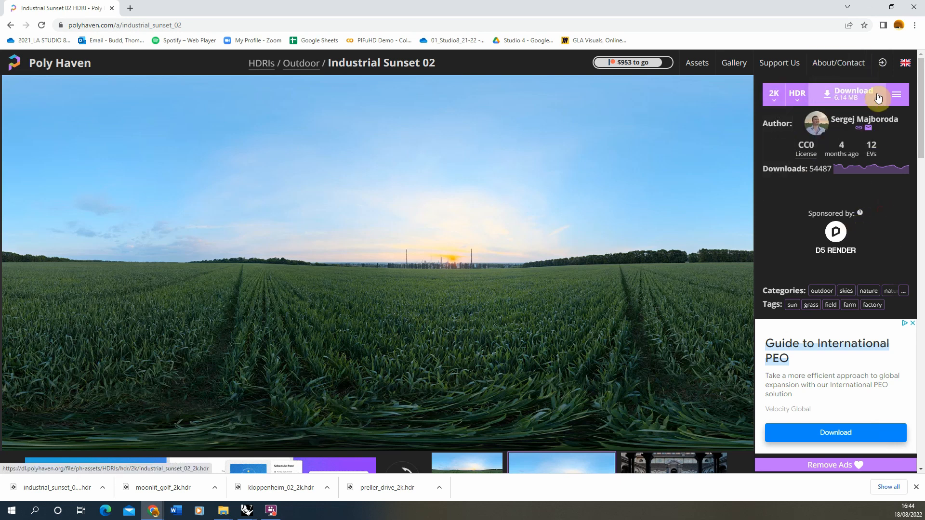
{"action": "left_click", "coordinate": [853, 93]}
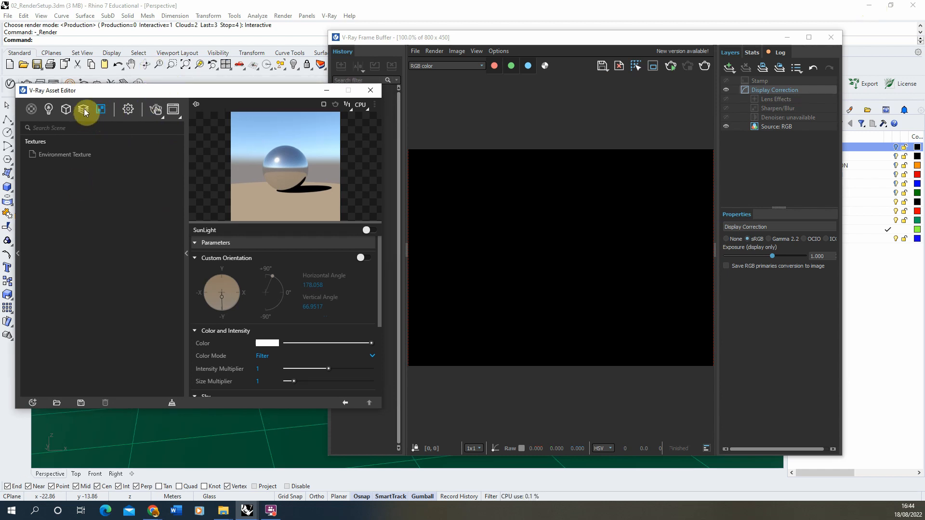
Add a V-Ray Bitmap texture loading the industrial_sunset_02_2k HDRI file.
{"action": "left_click", "coordinate": [32, 403]}
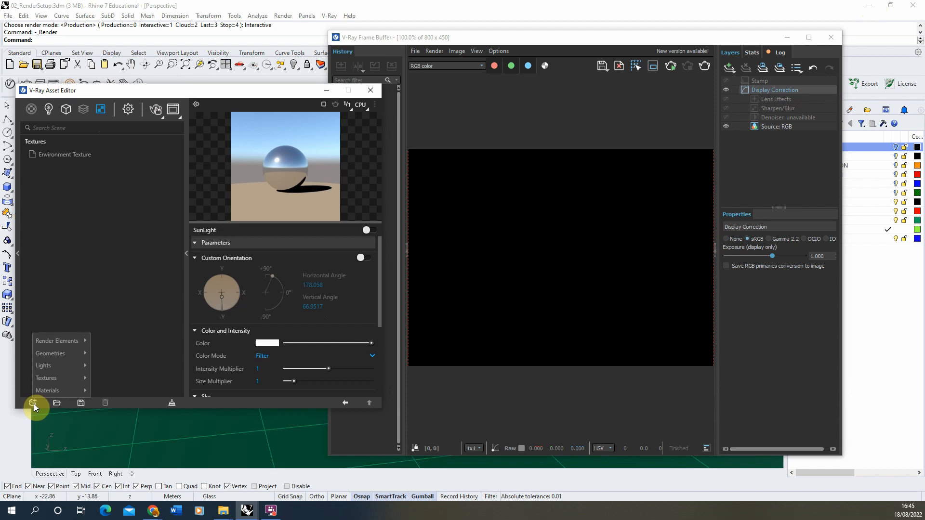
{"action": "left_click", "coordinate": [33, 403]}
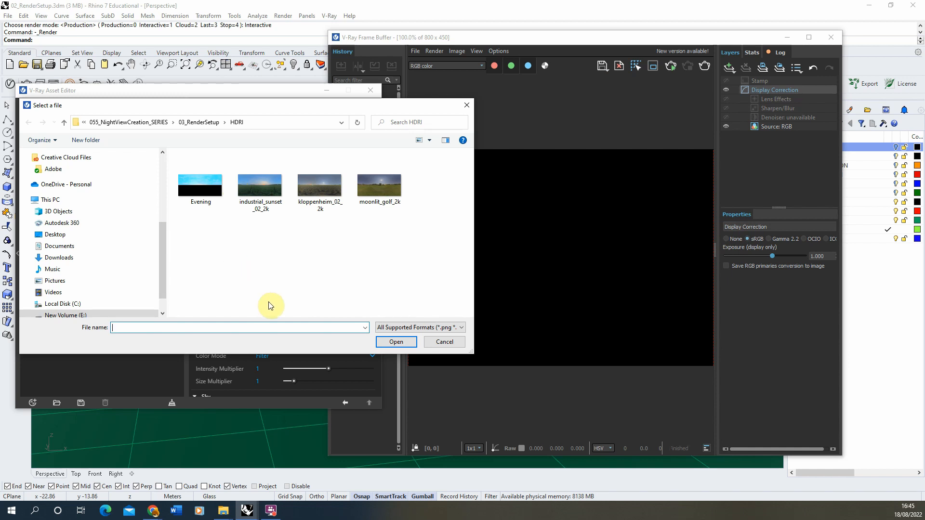
{"action": "left_click", "coordinate": [261, 182]}
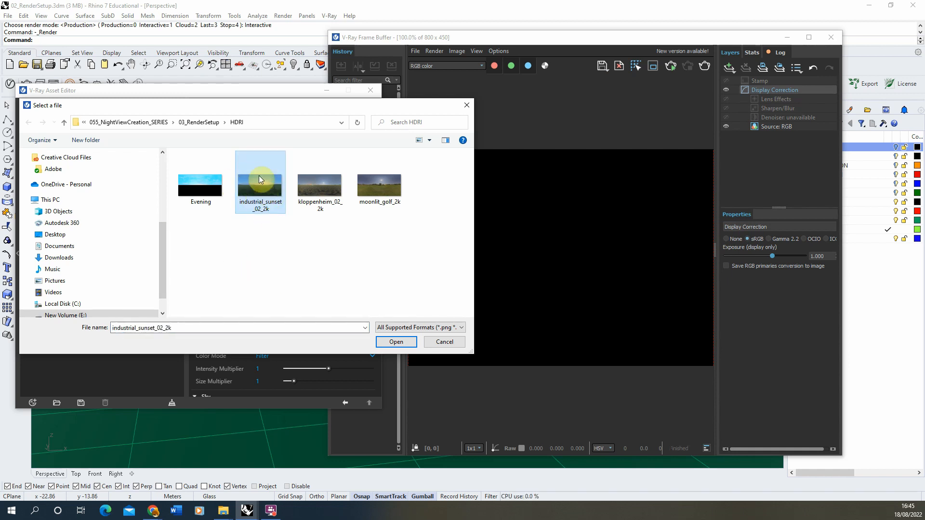
{"action": "left_click", "coordinate": [396, 342]}
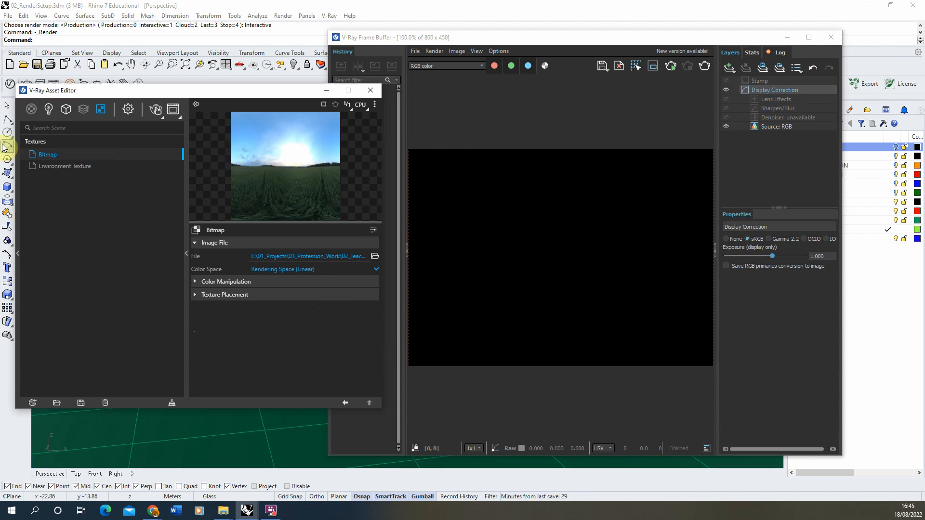
{"action": "mouse_move", "coordinate": [239, 253]}
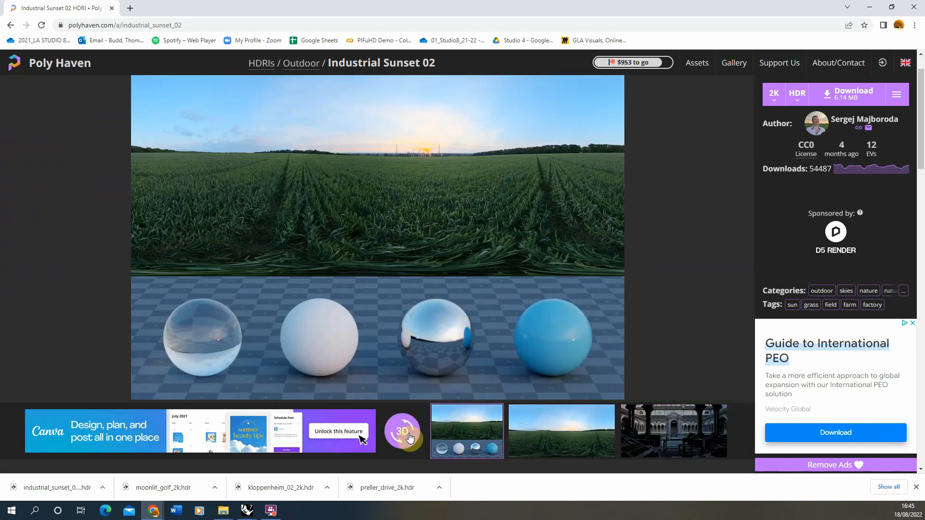
{"action": "left_click", "coordinate": [403, 430]}
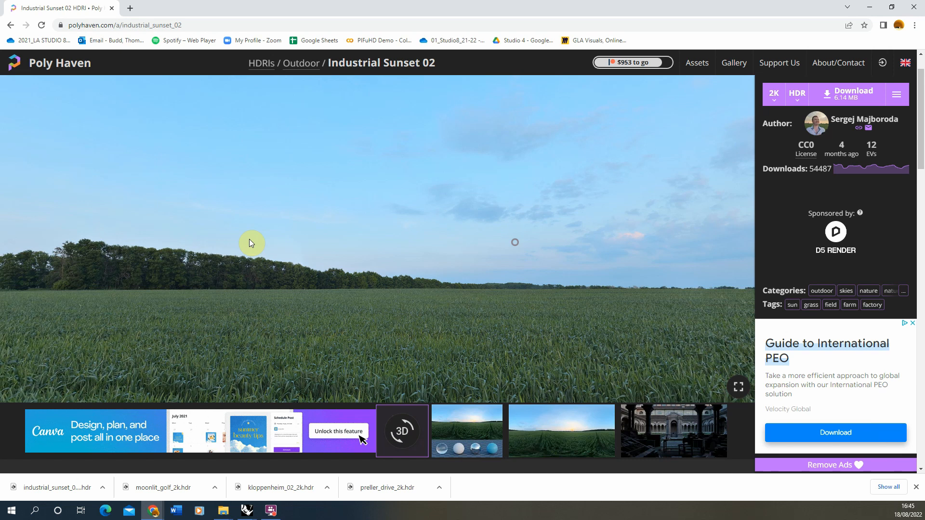
{"action": "left_click_drag", "start_coordinate": [251, 244], "coordinate": [351, 242]}
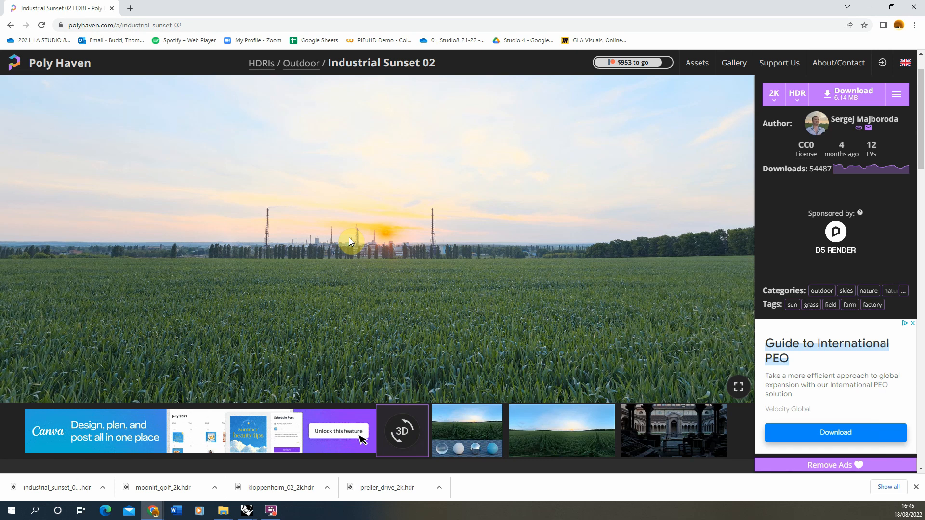
{"action": "mouse_move", "coordinate": [501, 5]}
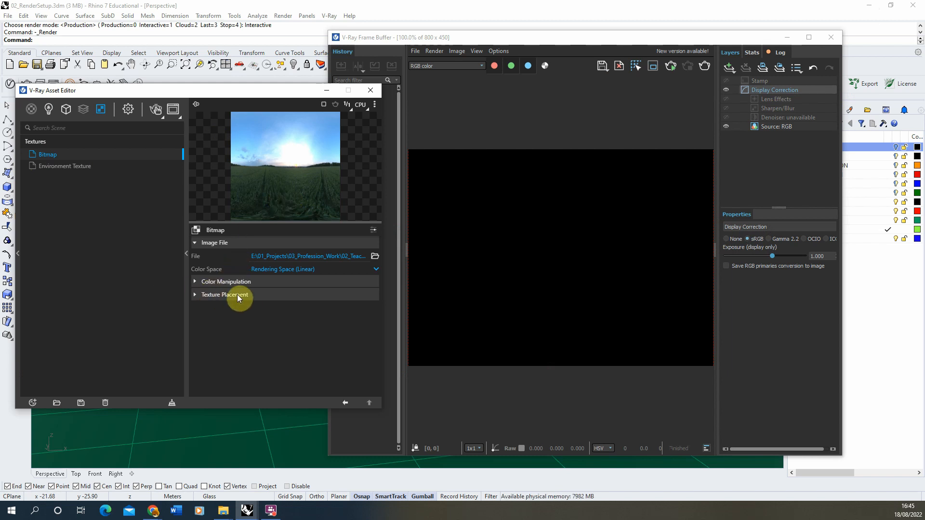
Set the bitmap's texture placement type to Environment (Spherical).
{"action": "left_click", "coordinate": [225, 295]}
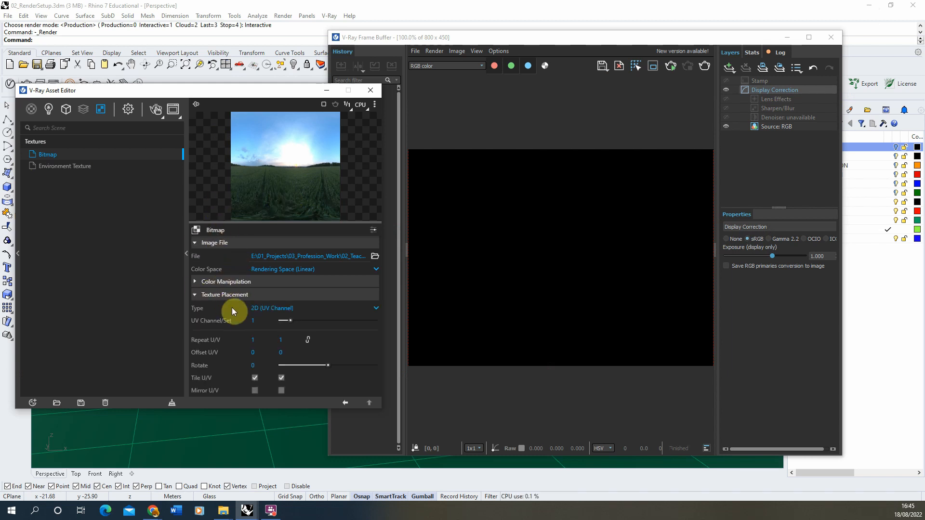
{"action": "left_click", "coordinate": [375, 308]}
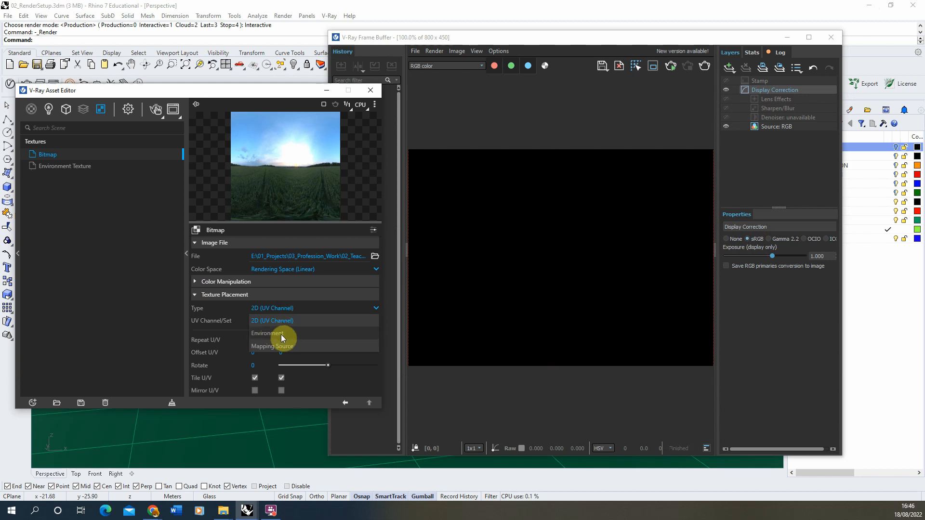
{"action": "left_click", "coordinate": [284, 333]}
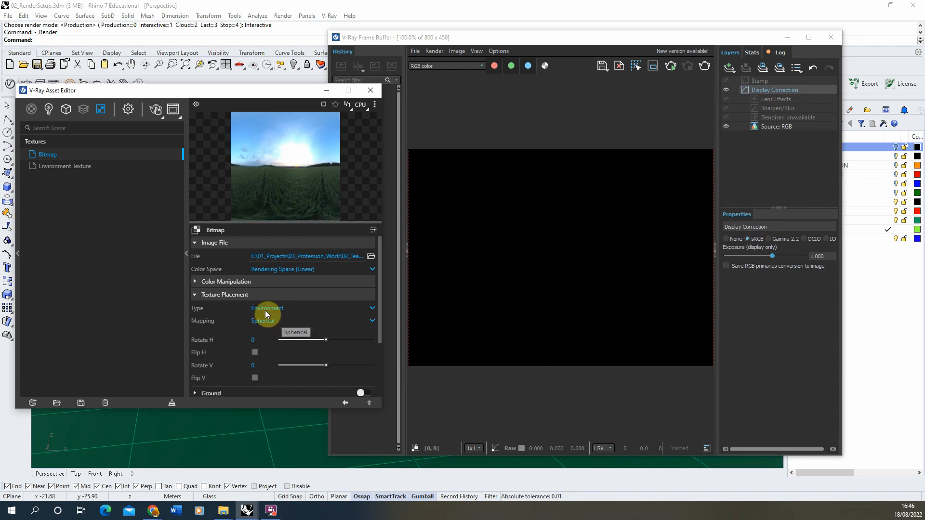
{"action": "mouse_move", "coordinate": [305, 327]}
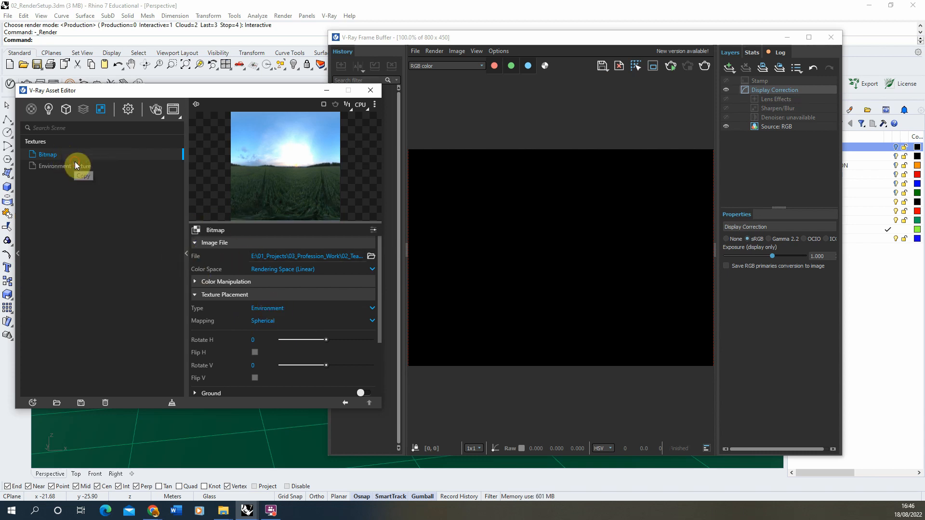
Rename the bitmap texture to Sky and switch to the V-Ray render settings.
{"action": "left_click", "coordinate": [47, 155]}
{"action": "type", "text": "Sky"}
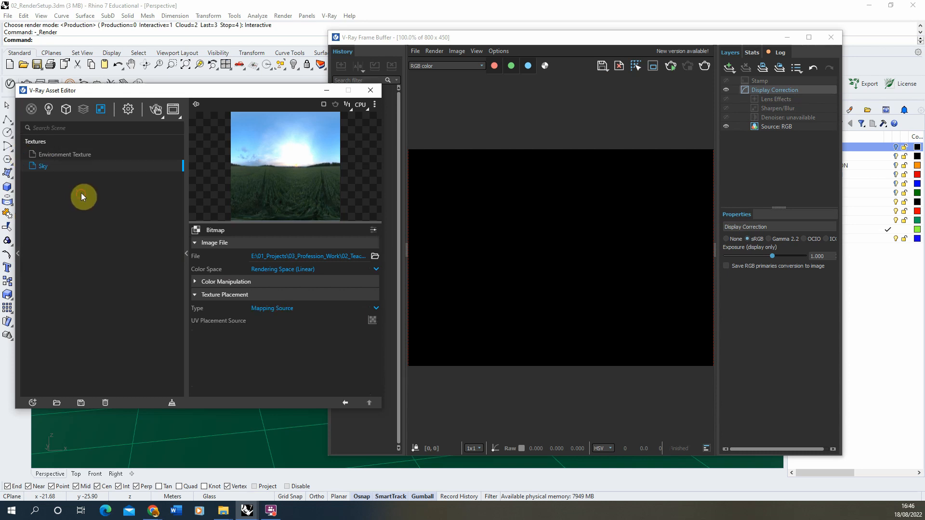
{"action": "left_click", "coordinate": [101, 109]}
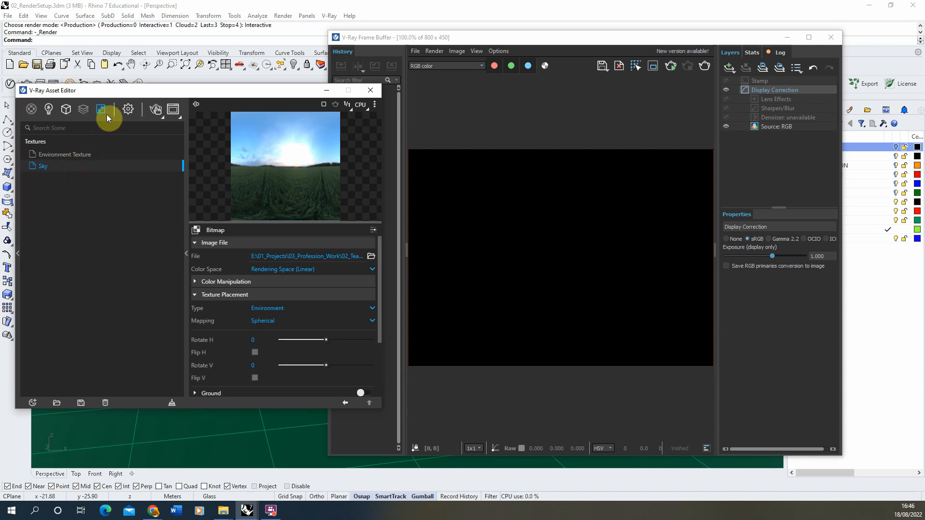
{"action": "left_click", "coordinate": [128, 108]}
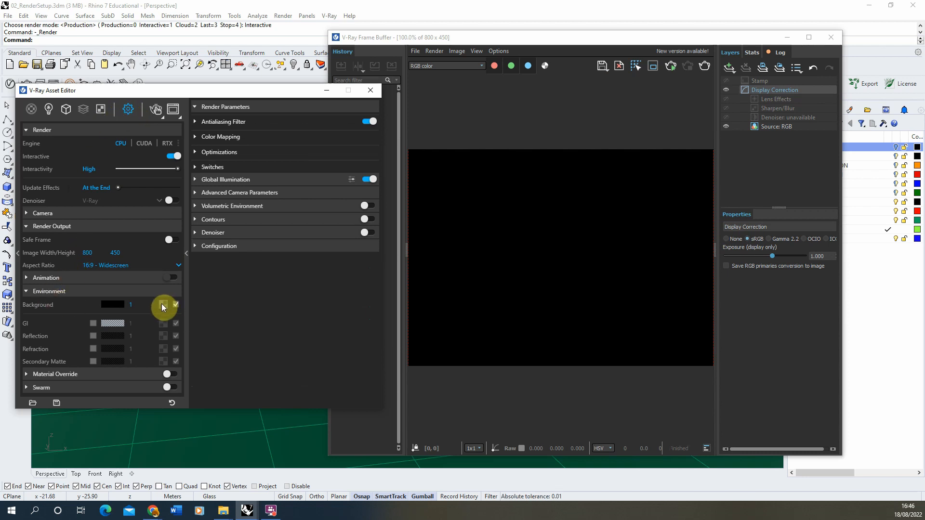
Assign the Sky texture to the Environment Background at 0.2 and minimize the Asset Editor to view the render.
{"action": "right_click", "coordinate": [164, 306]}
{"action": "type", "text": "0.2"}
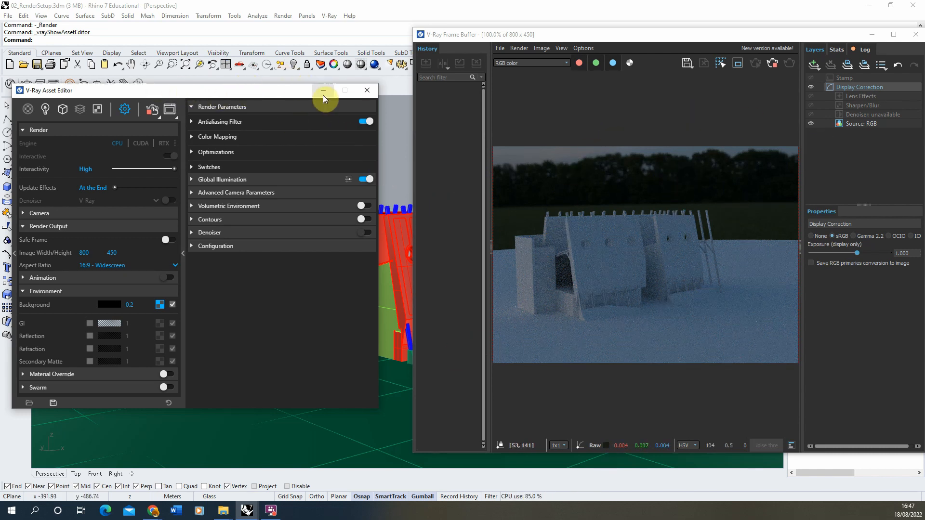
{"action": "left_click", "coordinate": [323, 91]}
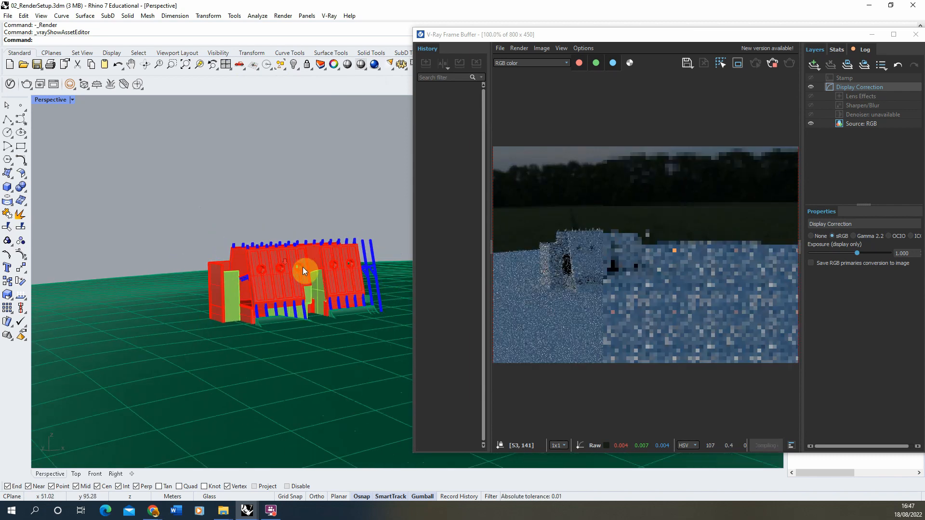